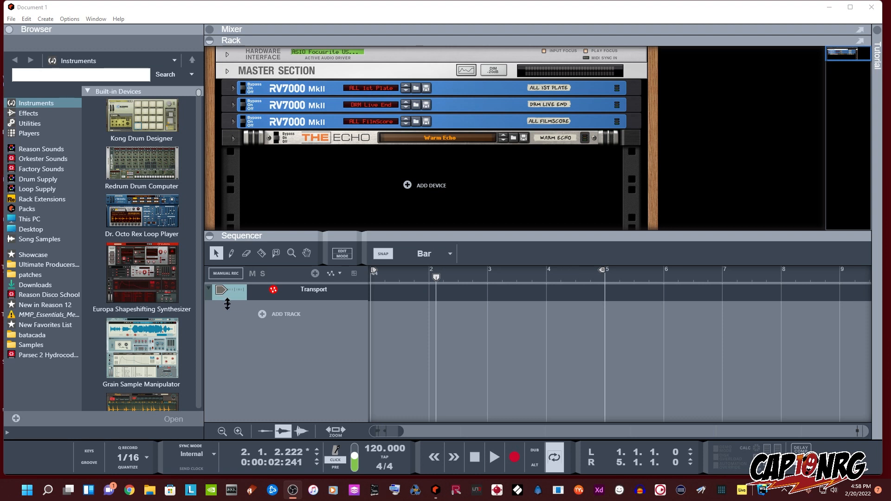
mouse_move(252, 284)
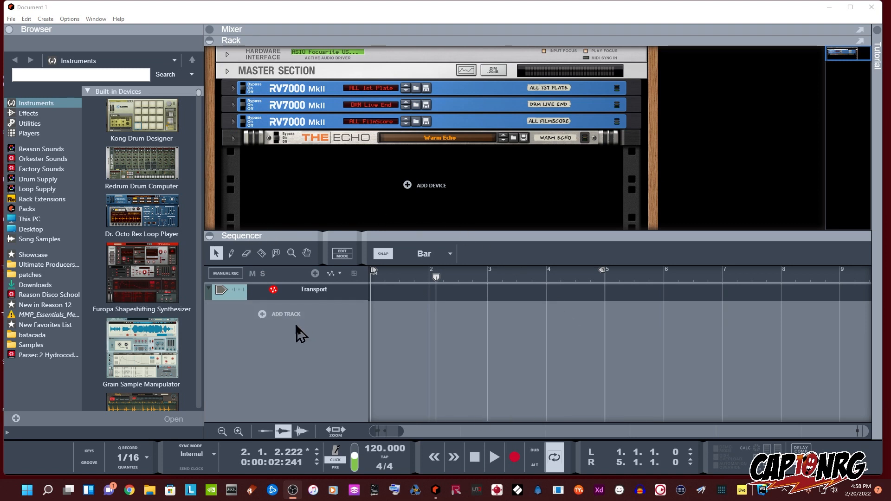
mouse_move(310, 350)
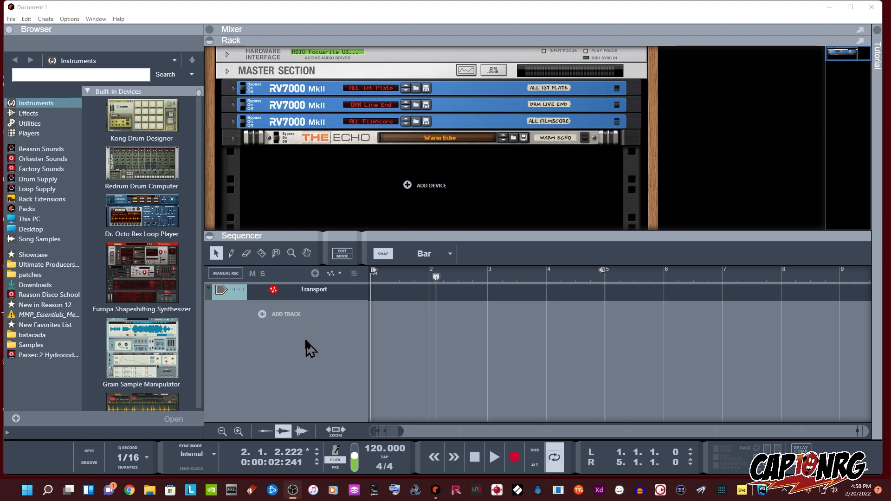
mouse_move(289, 351)
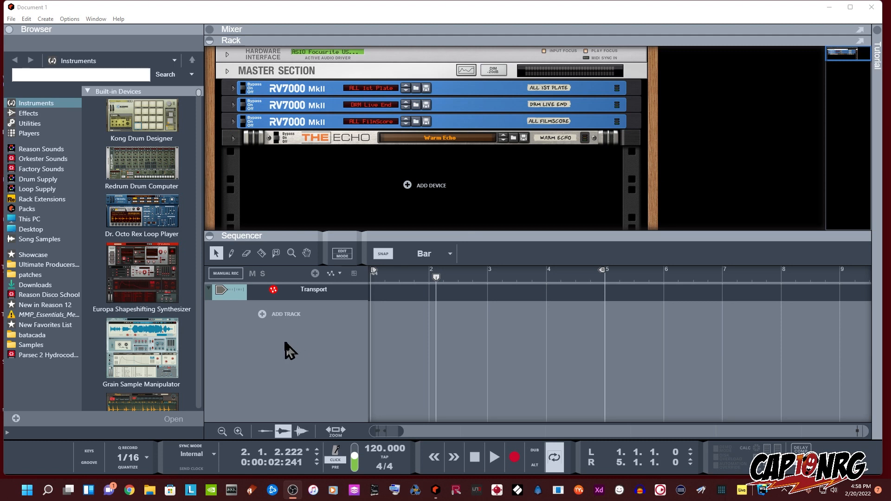
mouse_move(268, 327)
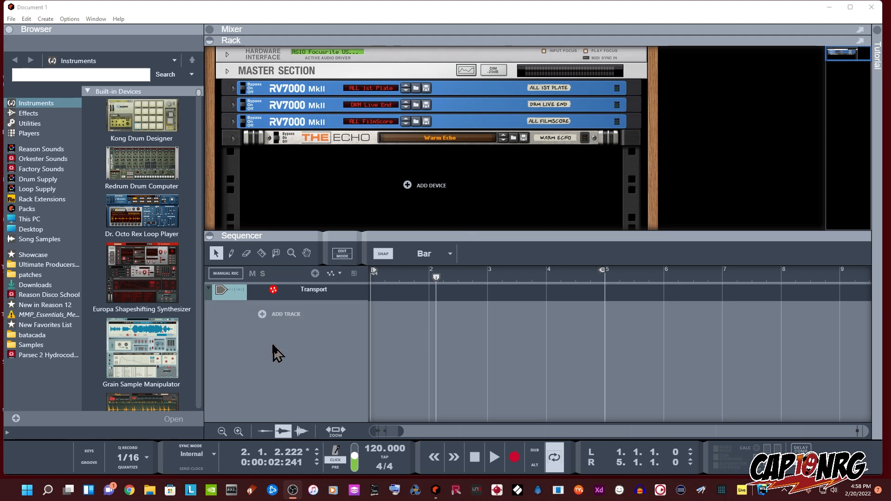
Bring up the track-list context menu and the Create menu to add an audio track
right_click(278, 347)
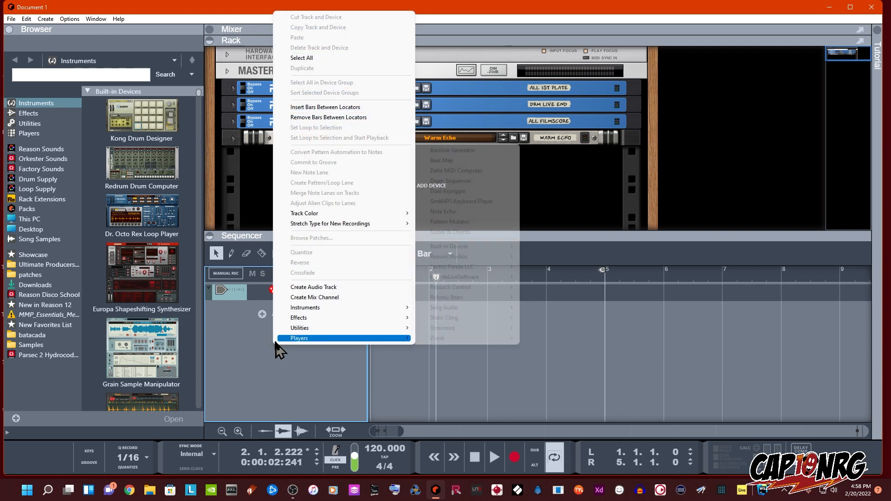
mouse_move(326, 291)
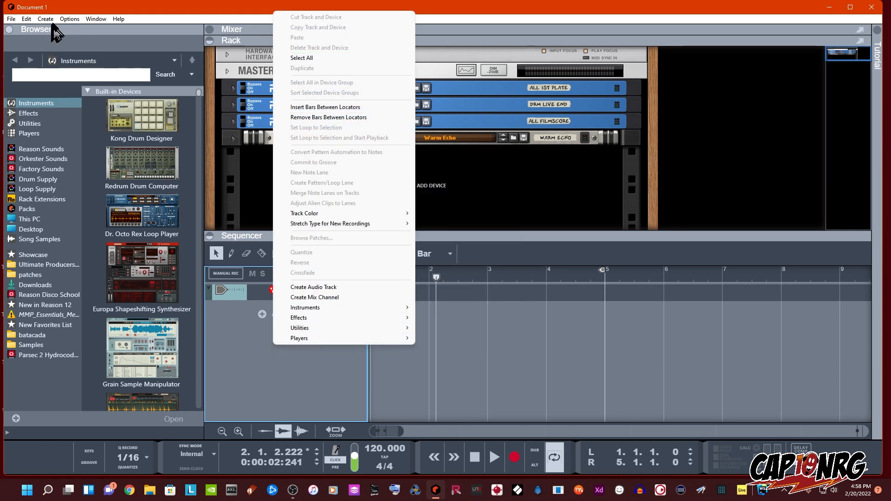
click(45, 18)
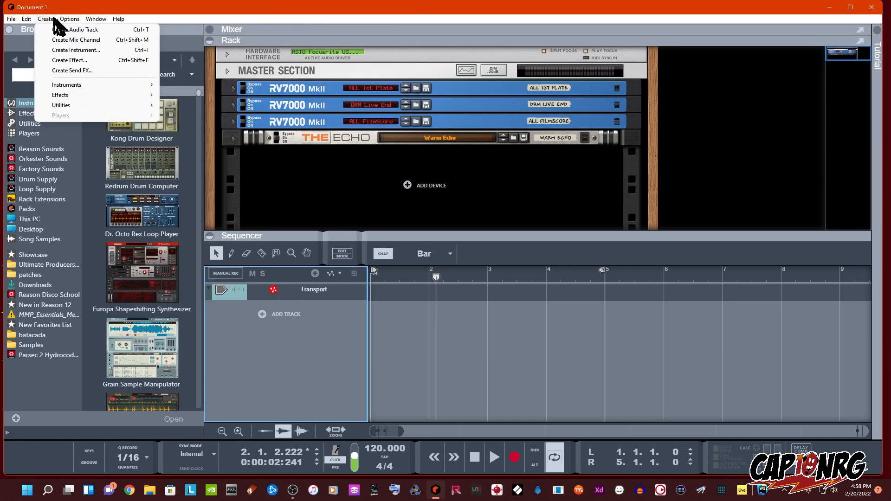
mouse_move(76, 40)
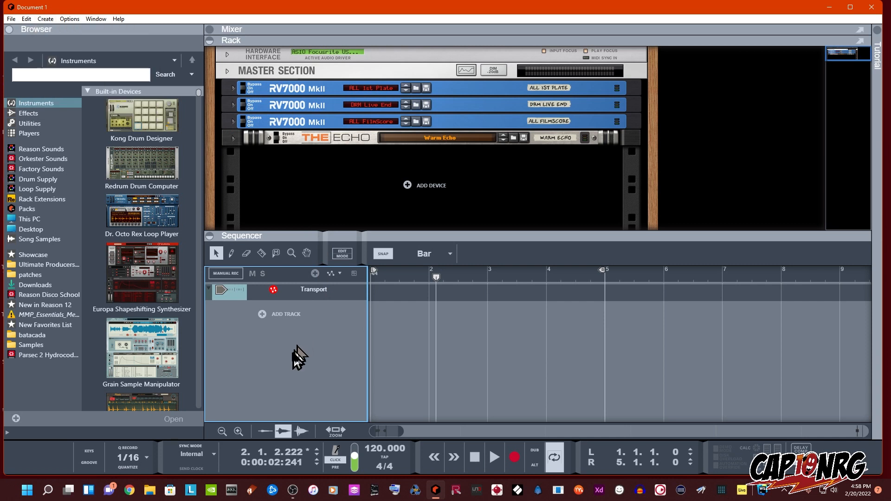
mouse_move(296, 364)
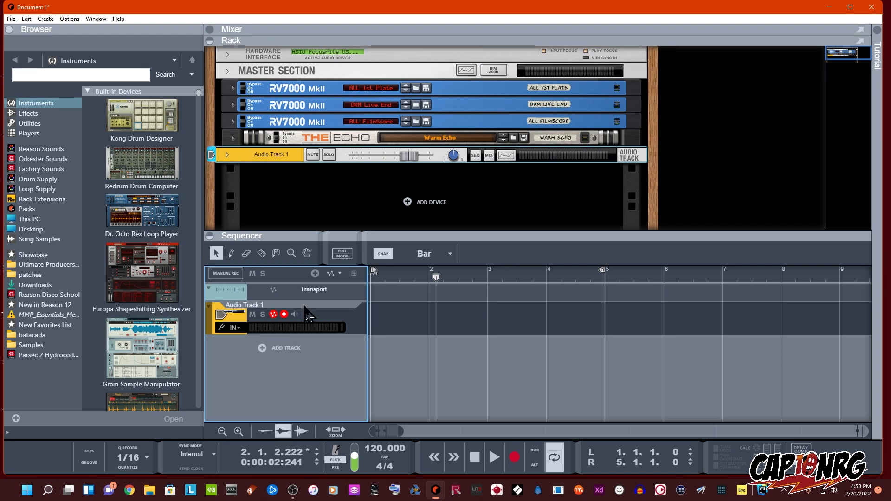
mouse_move(312, 306)
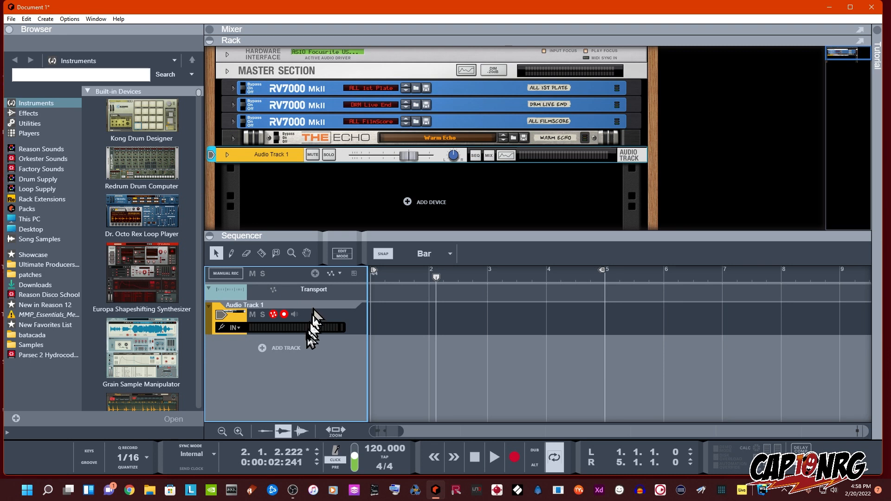
mouse_move(281, 338)
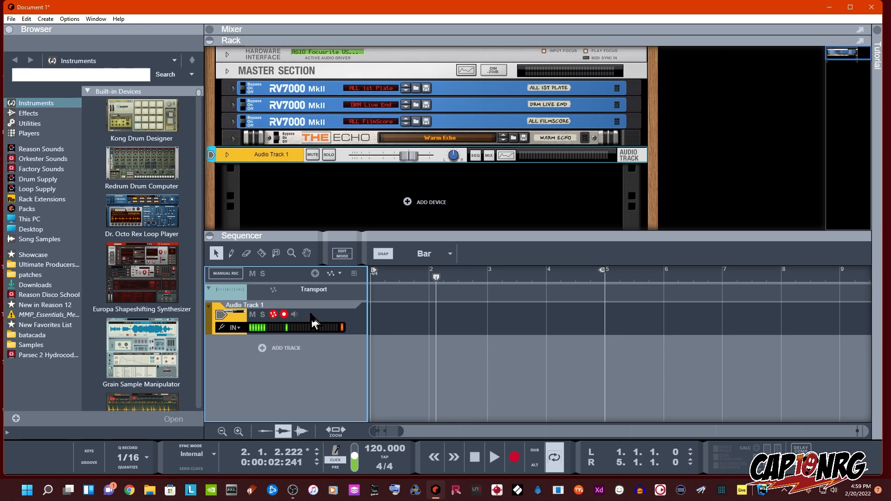
mouse_move(317, 352)
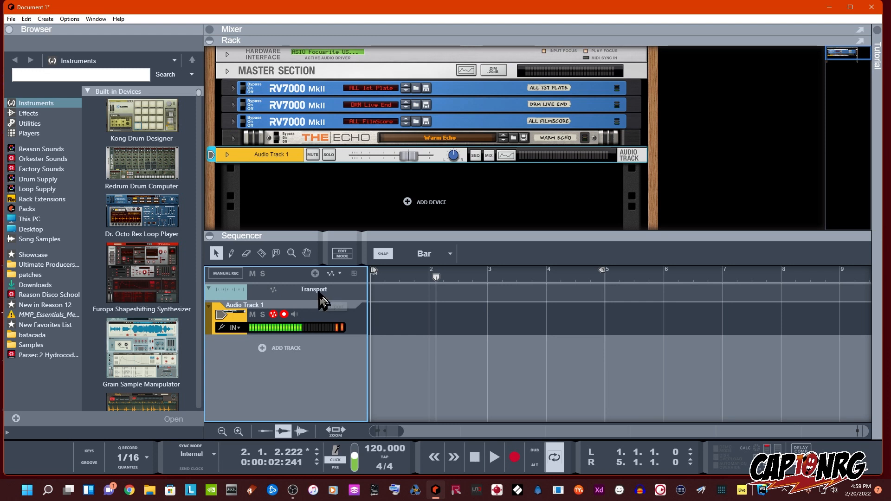
mouse_move(259, 307)
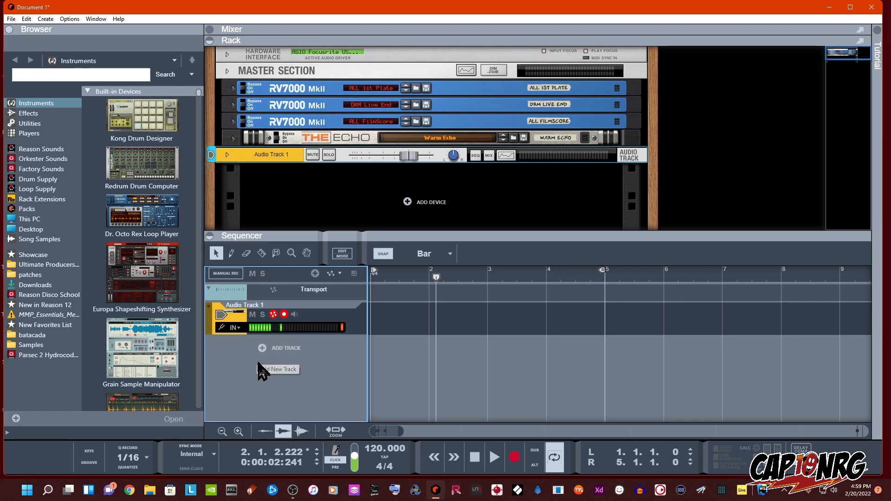
mouse_move(259, 340)
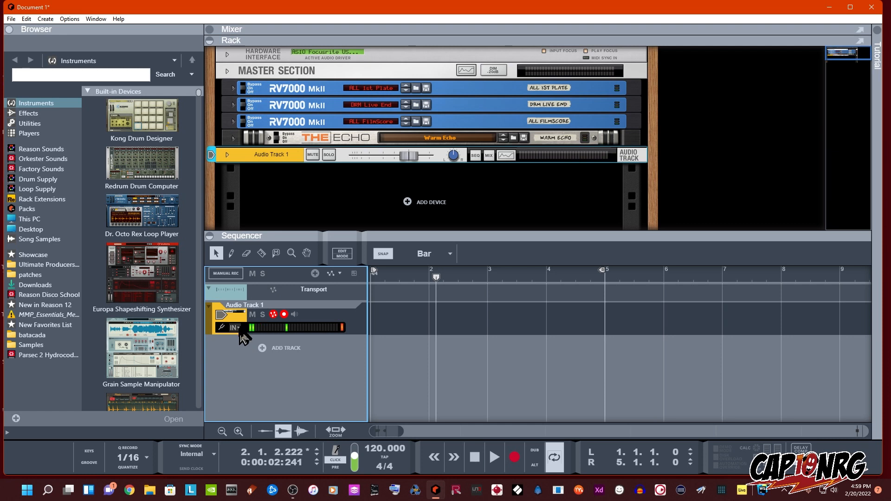
Switch Audio Track 1 to Stereo Input on Focusrite inputs 1 and 2, then recheck the pairs
click(233, 327)
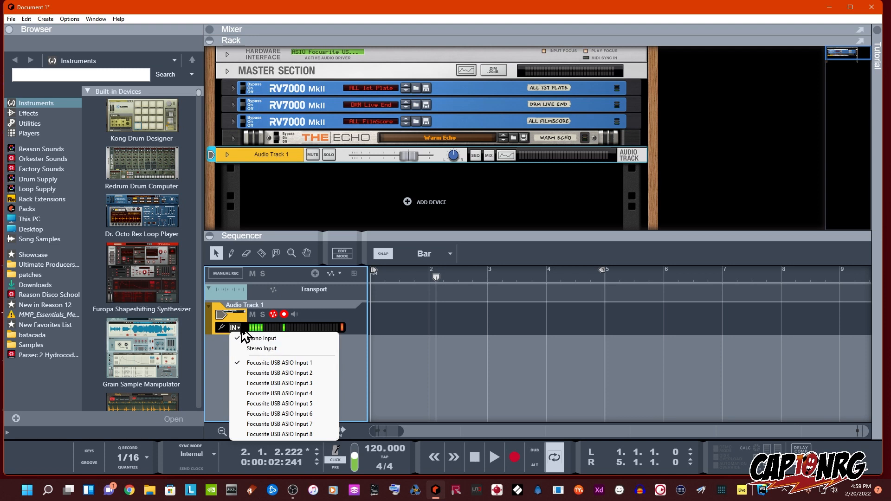
mouse_move(262, 349)
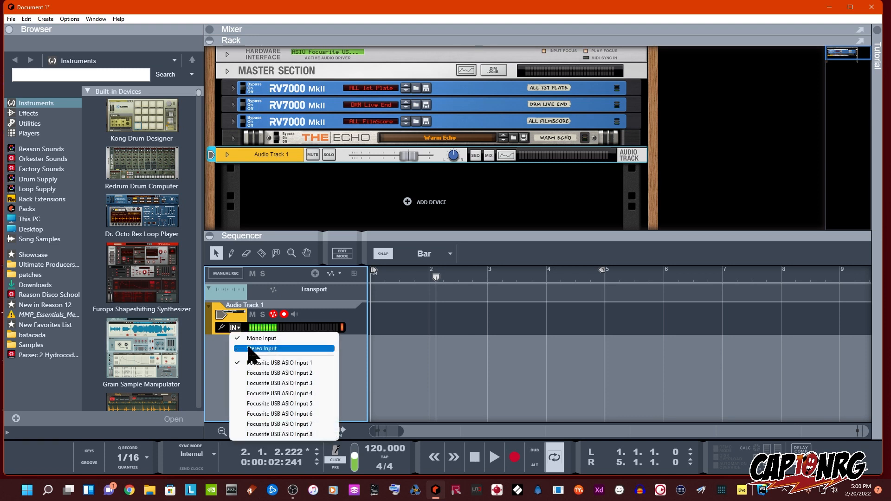
click(263, 349)
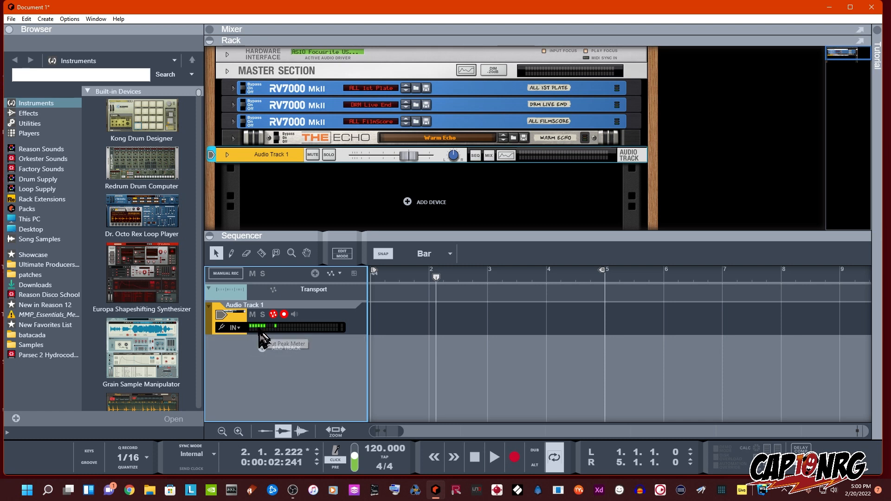
mouse_move(258, 335)
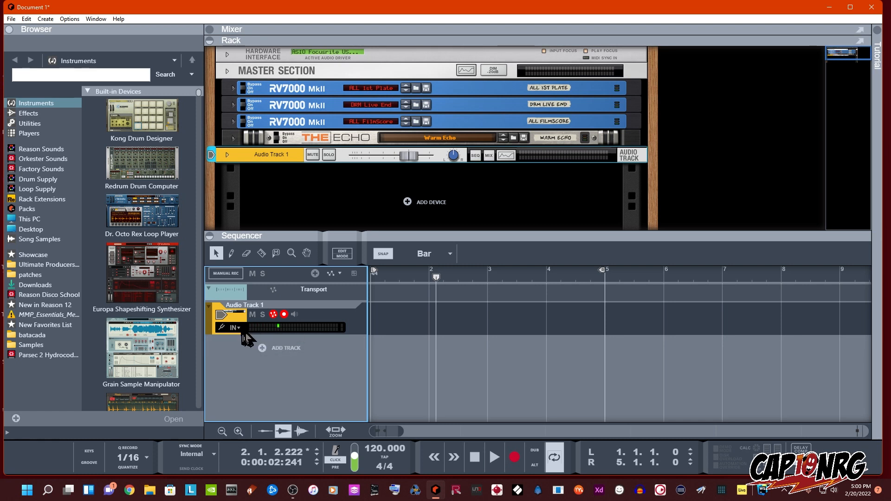
click(233, 328)
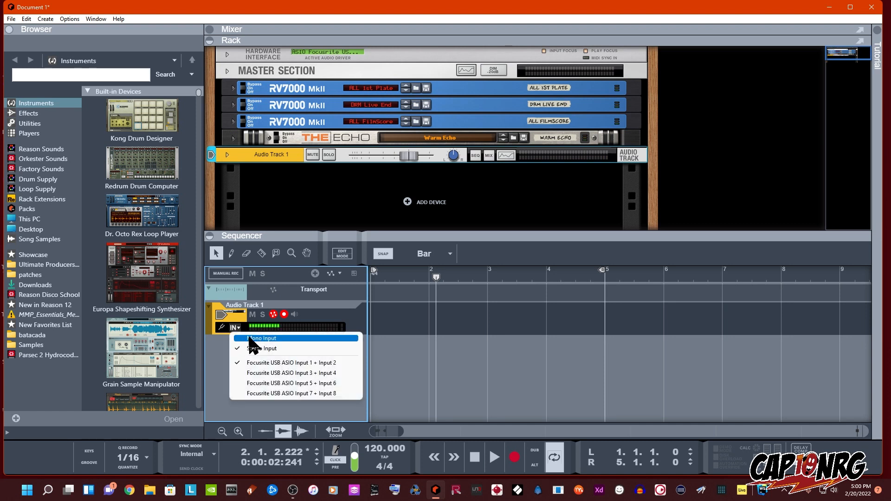
Set Audio Track 1 to Mono Input on Focusrite USB ASIO Input 1
click(263, 338)
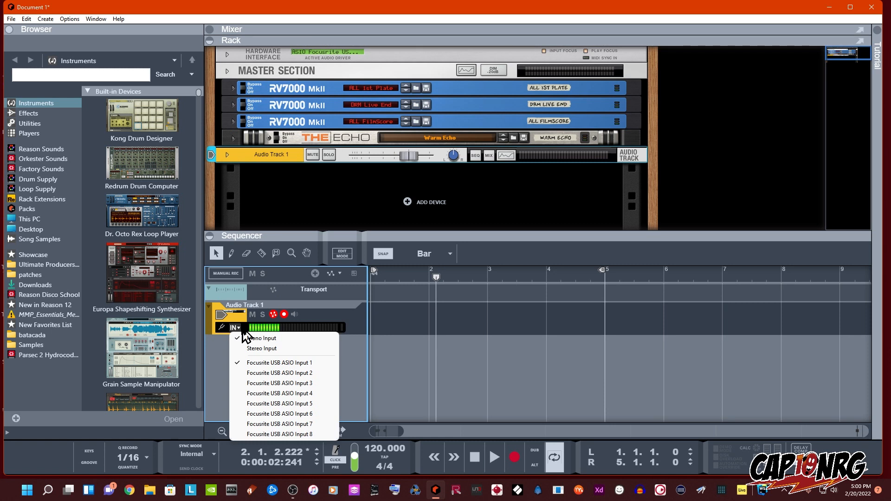
mouse_move(267, 348)
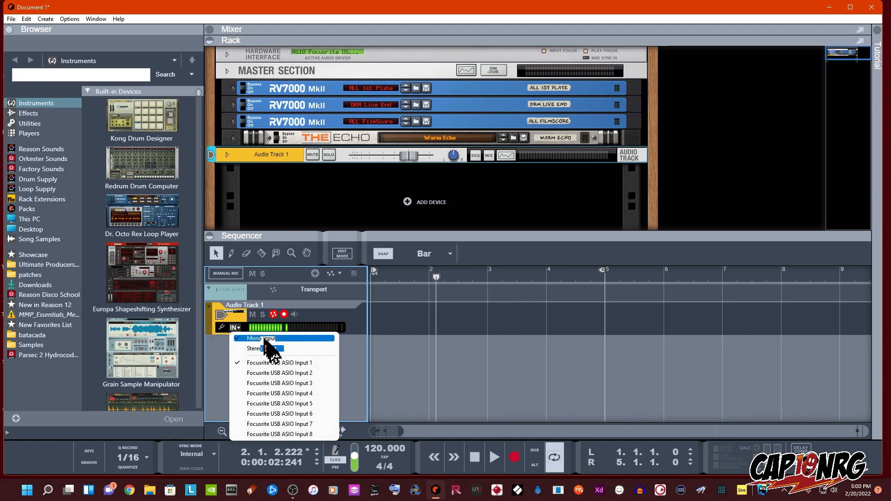
mouse_move(286, 377)
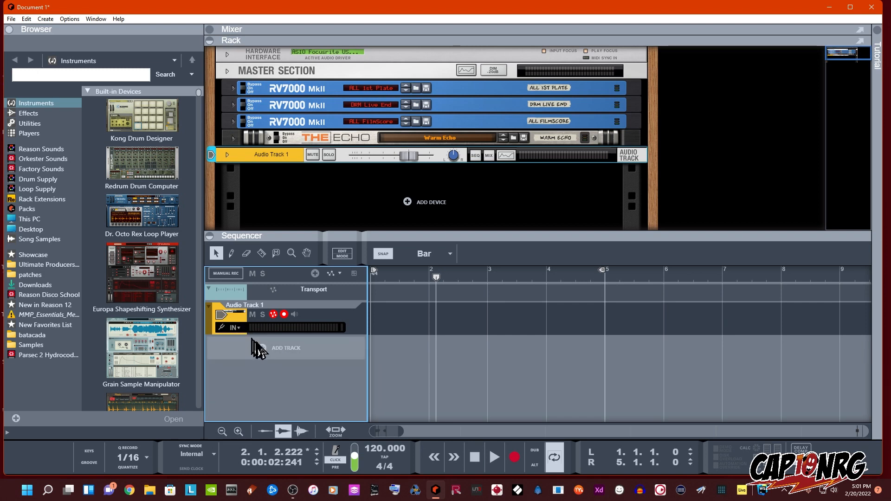
Create Audio Track 2 and turn on its input monitoring
click(286, 347)
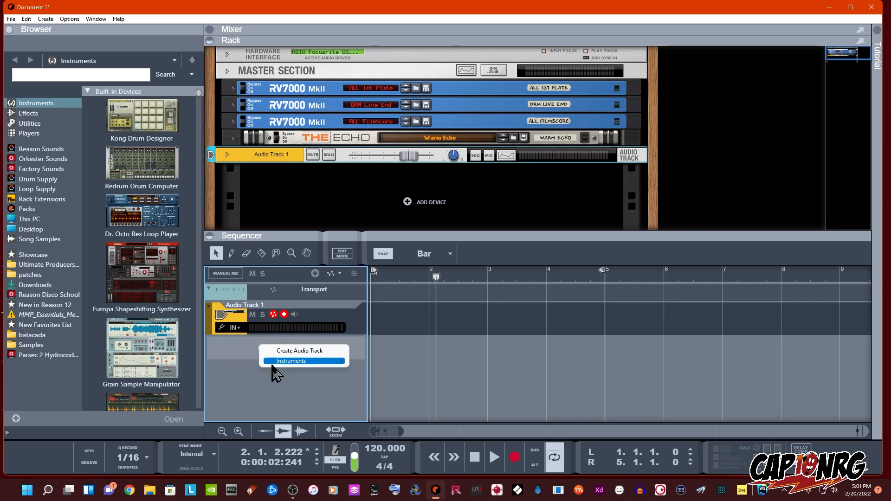
click(299, 351)
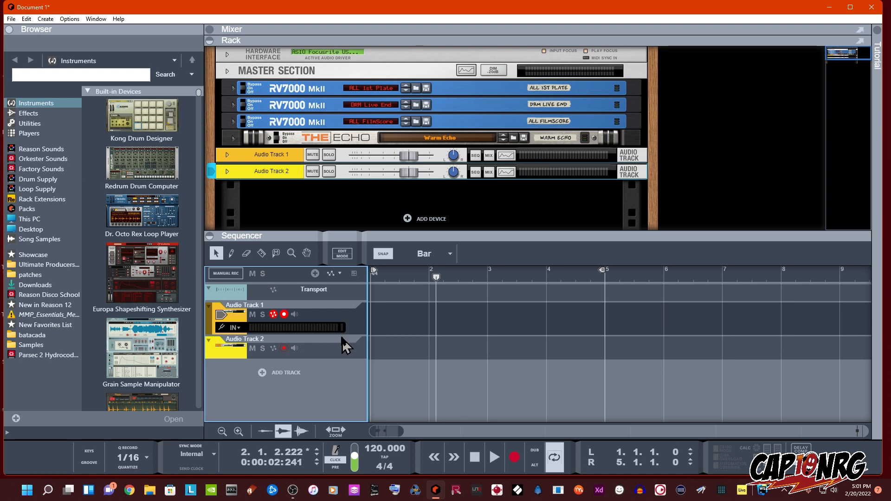
mouse_move(343, 348)
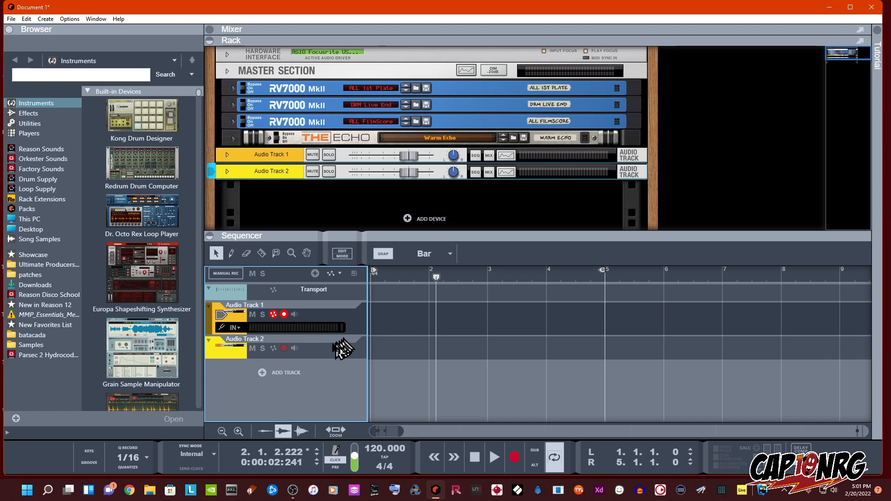
mouse_move(294, 358)
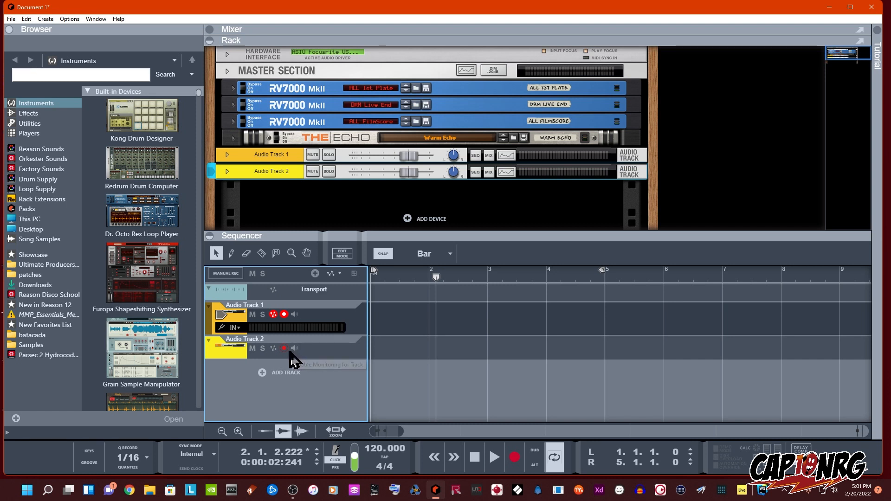
click(283, 348)
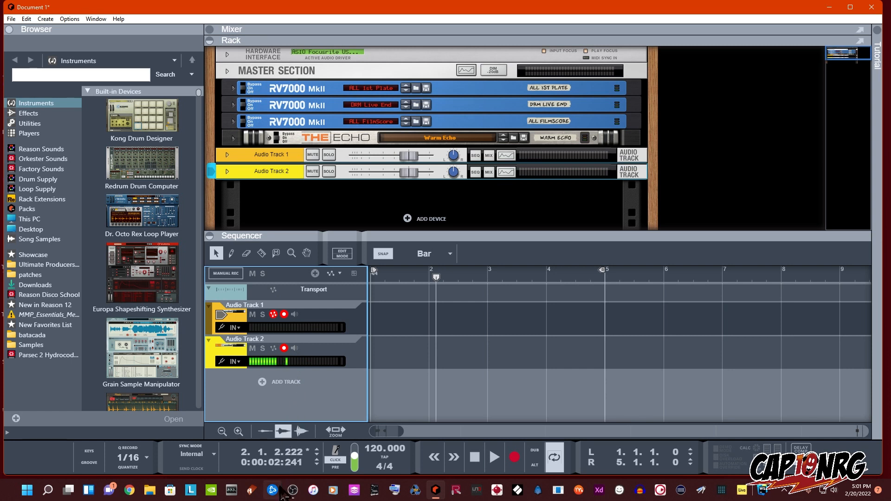
mouse_move(316, 430)
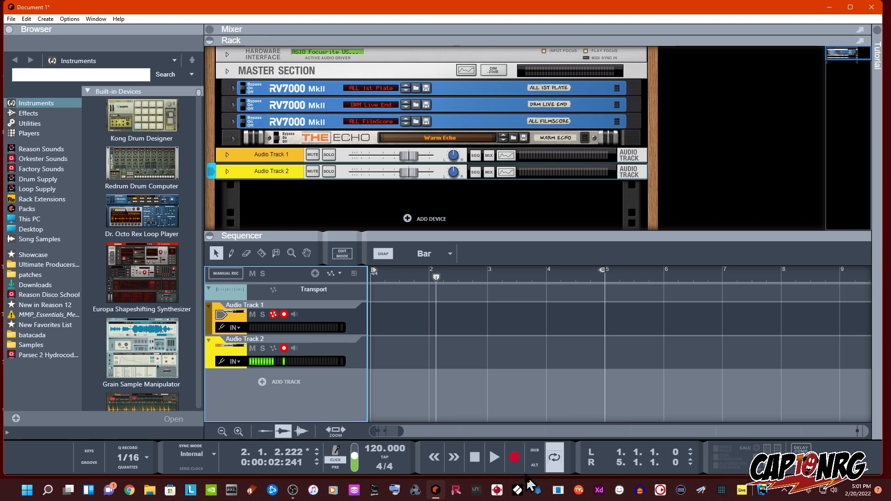
Record, move both vocal clips to bar 1, and route Audio Track 1 to Focusrite Input 2
click(514, 457)
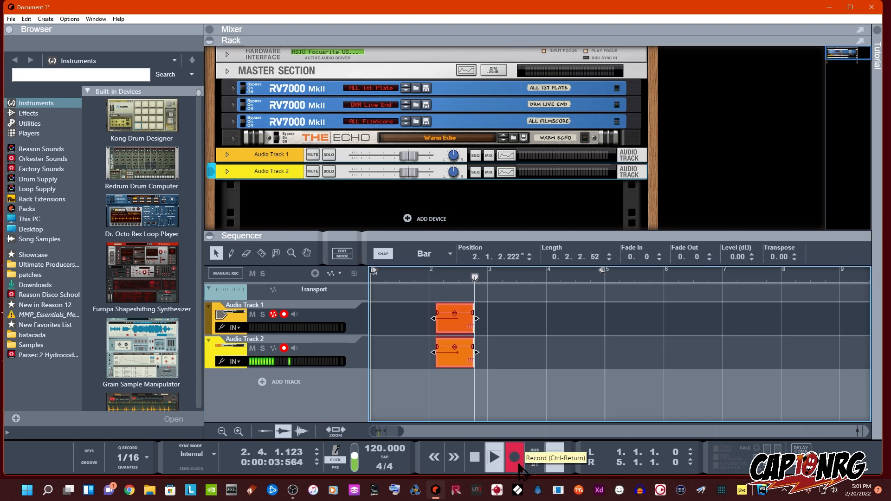
click(514, 456)
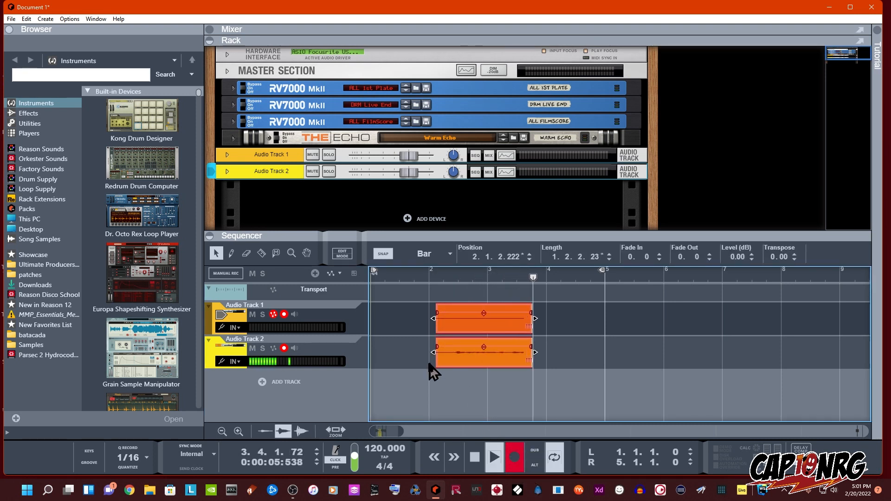
drag(534, 319, 590, 318)
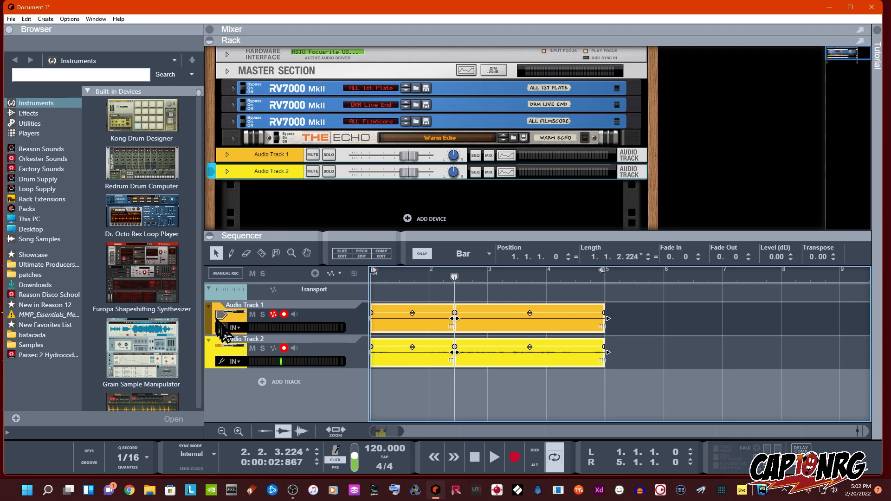
click(231, 328)
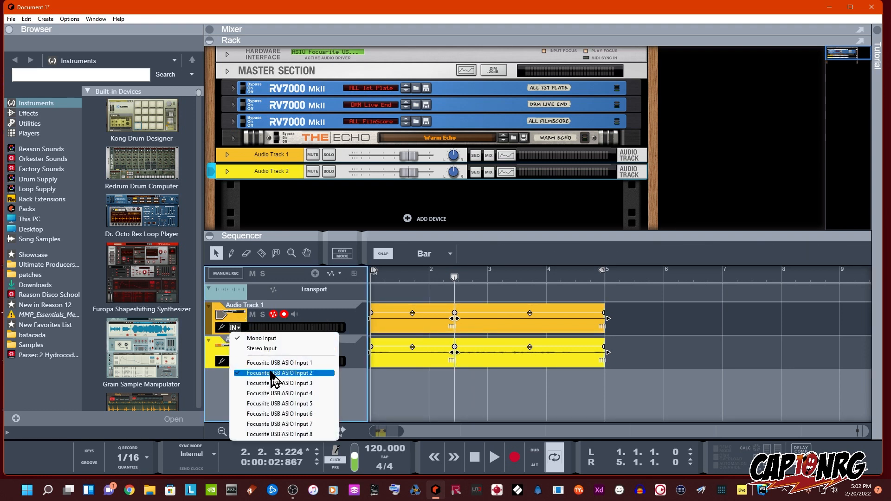
click(279, 373)
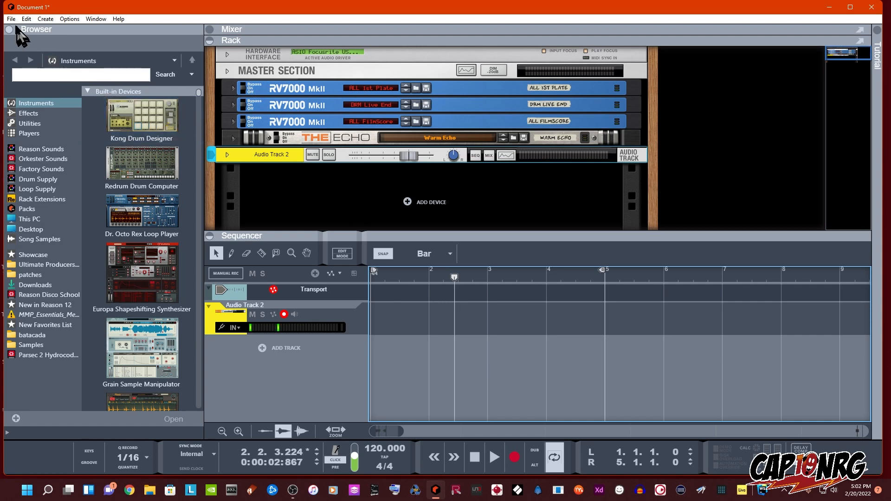
Import DANCE WITH ME.aif onto its own new track via File > Import Audio File
click(10, 19)
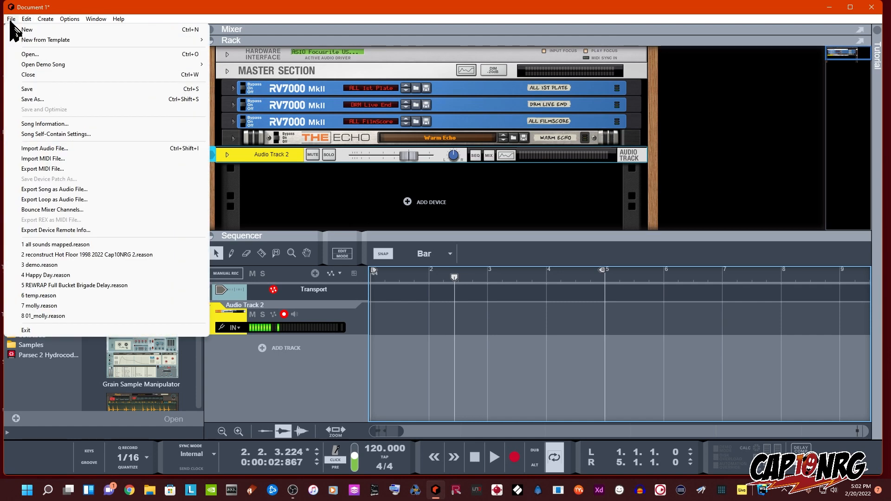
click(44, 148)
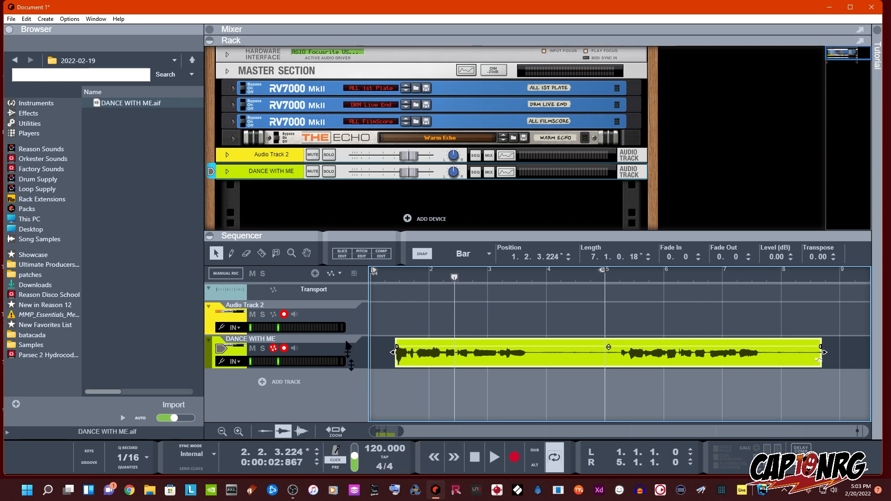
mouse_move(472, 309)
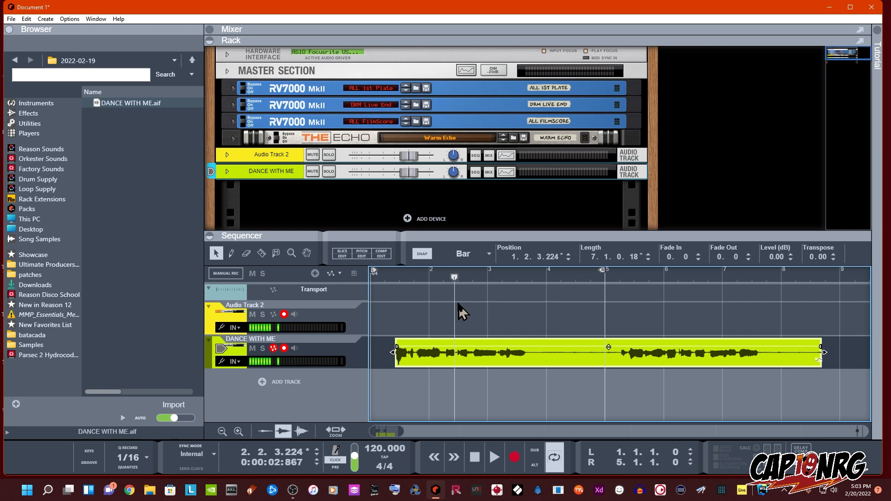
mouse_move(423, 295)
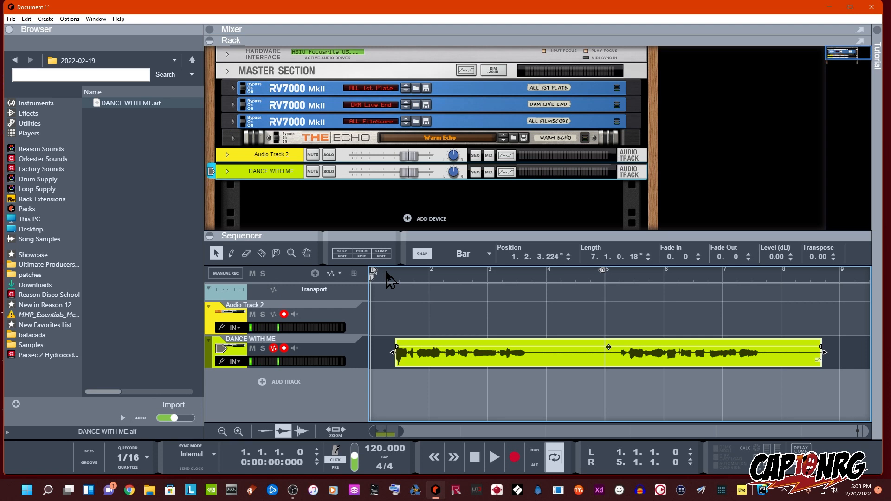
Play from the start and drag the DANCE WITH ME clip left to bar 1
click(492, 457)
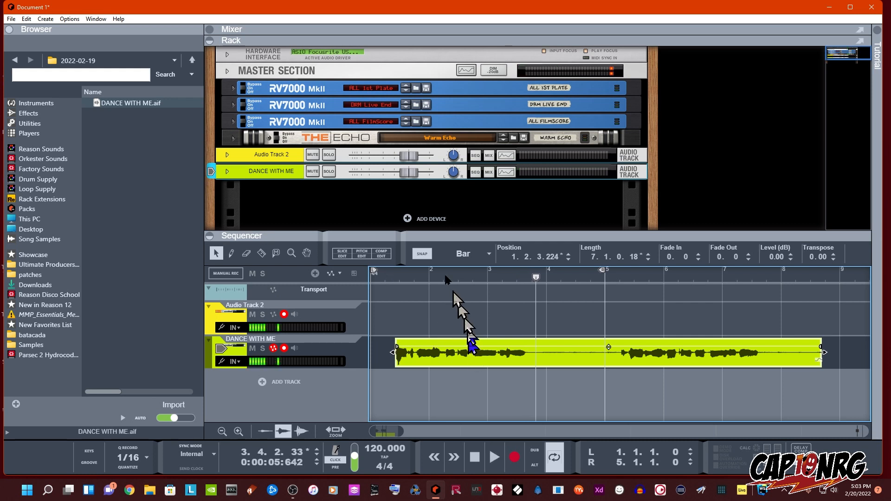
mouse_move(429, 261)
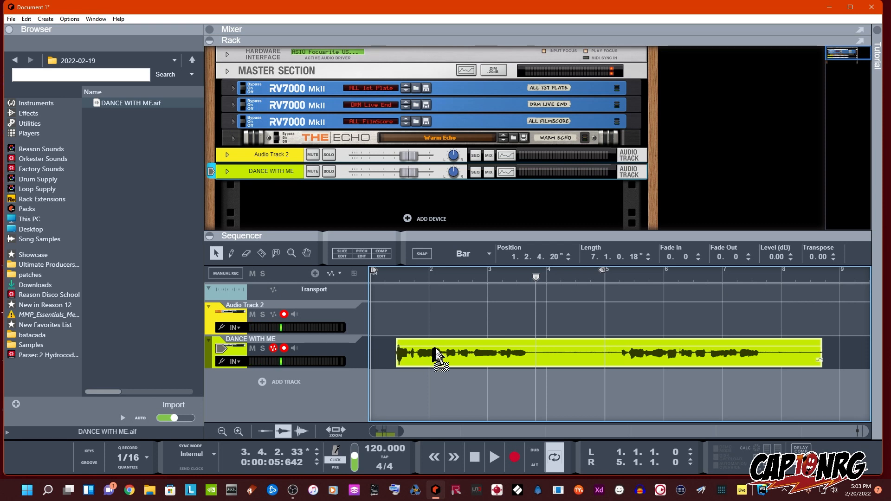
drag(438, 354, 452, 348)
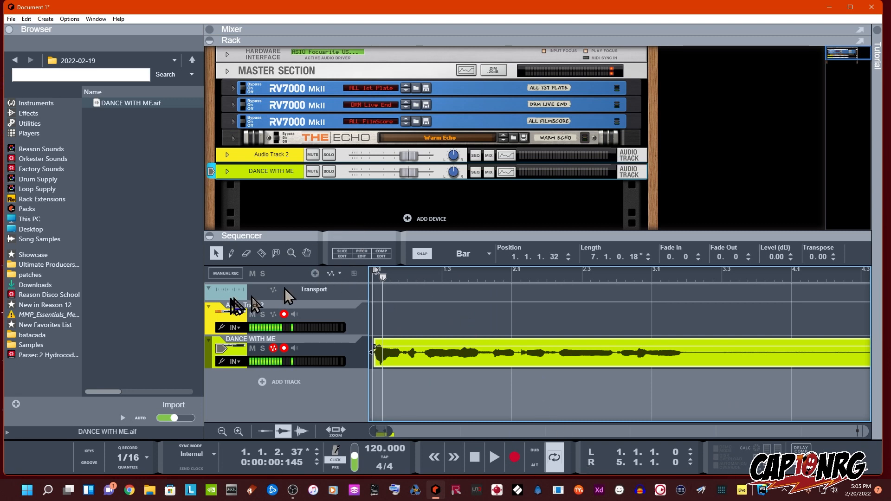
Cut the DANCE WITH ME clip at 1/8-note snap and play back the pieces
click(261, 253)
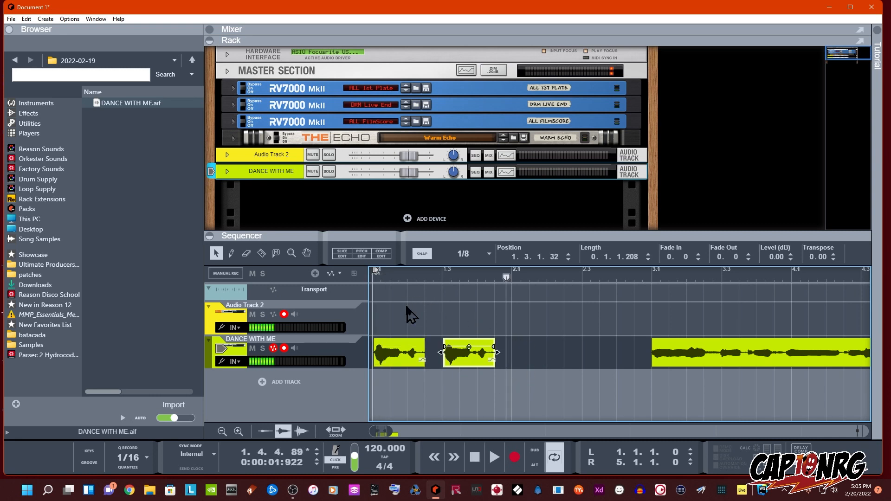
click(493, 457)
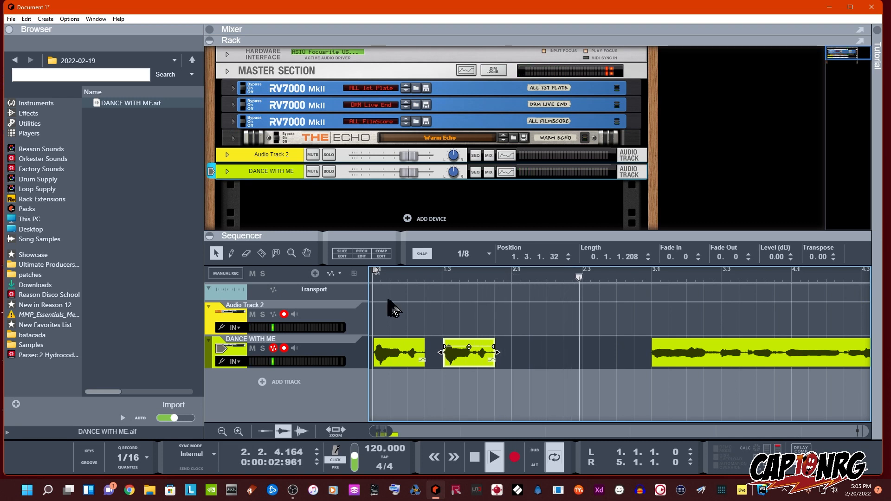
click(493, 457)
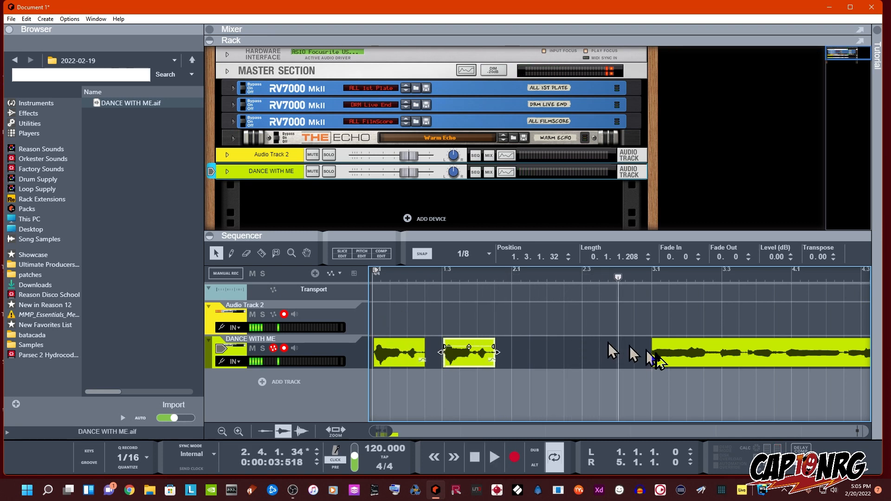
mouse_move(543, 376)
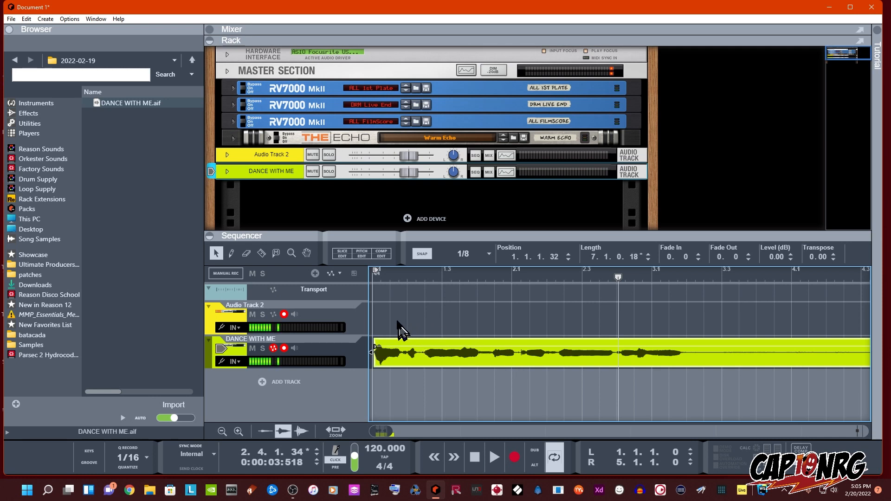
mouse_move(384, 304)
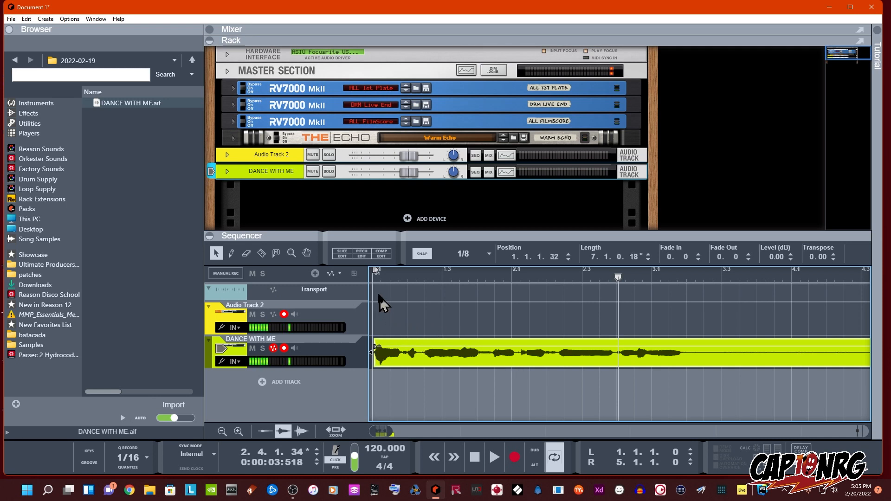
mouse_move(378, 298)
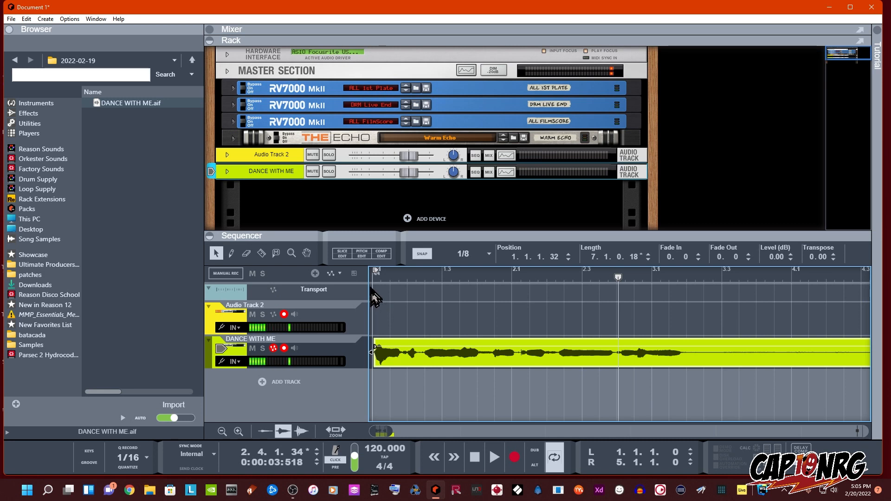
mouse_move(403, 260)
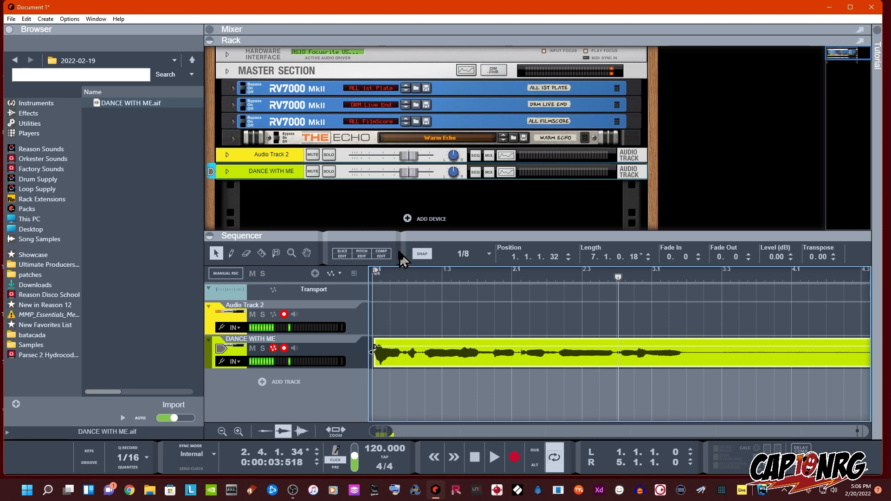
mouse_move(381, 254)
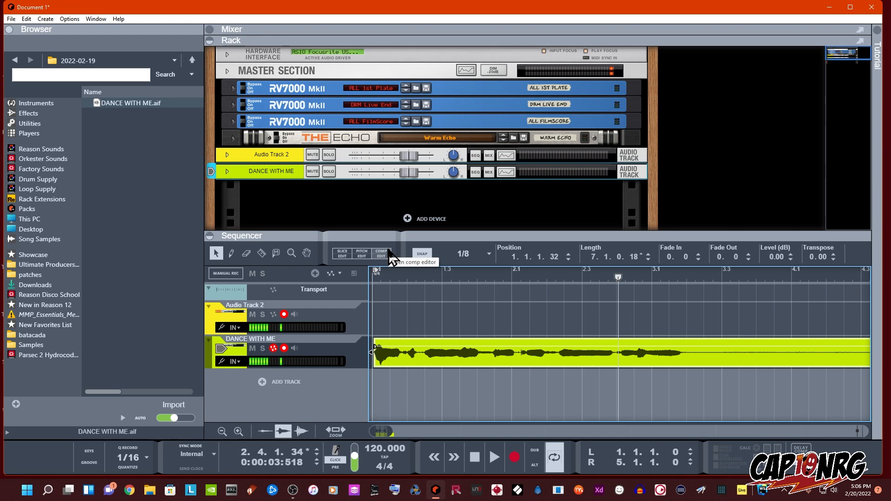
mouse_move(428, 282)
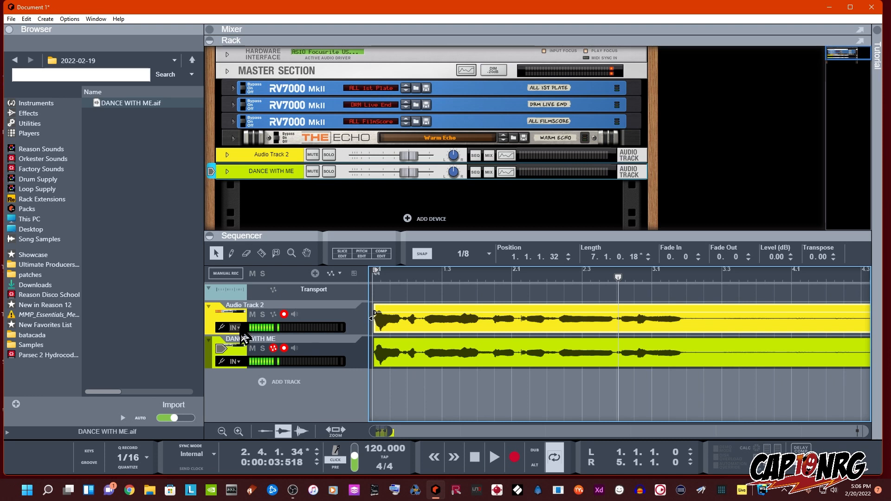
Mute Audio Track 2, stop and return to bar 1, then show the mixer
click(252, 314)
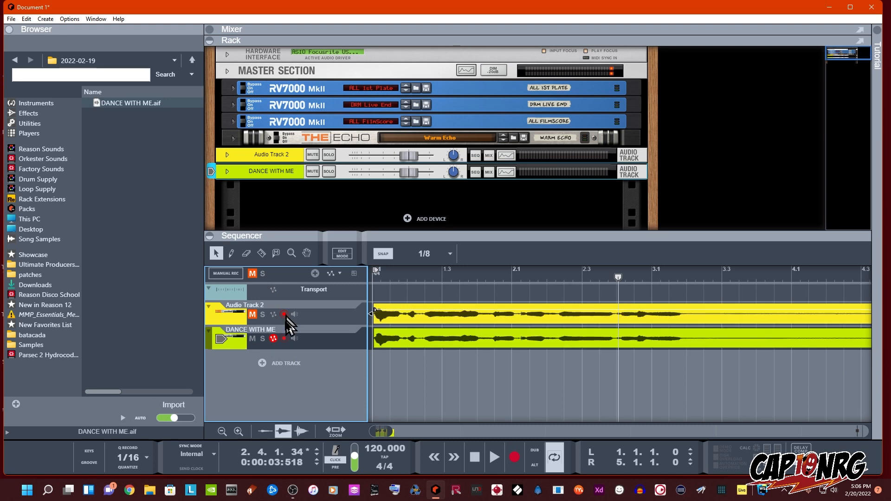
mouse_move(273, 339)
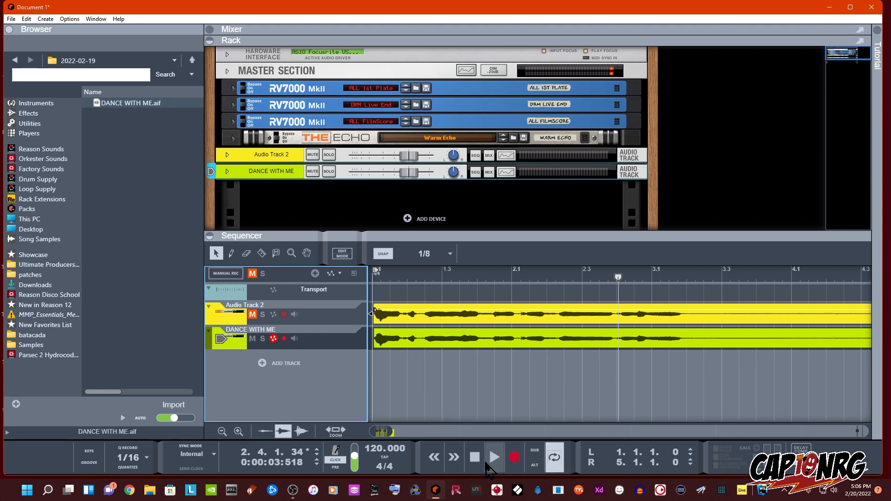
click(475, 457)
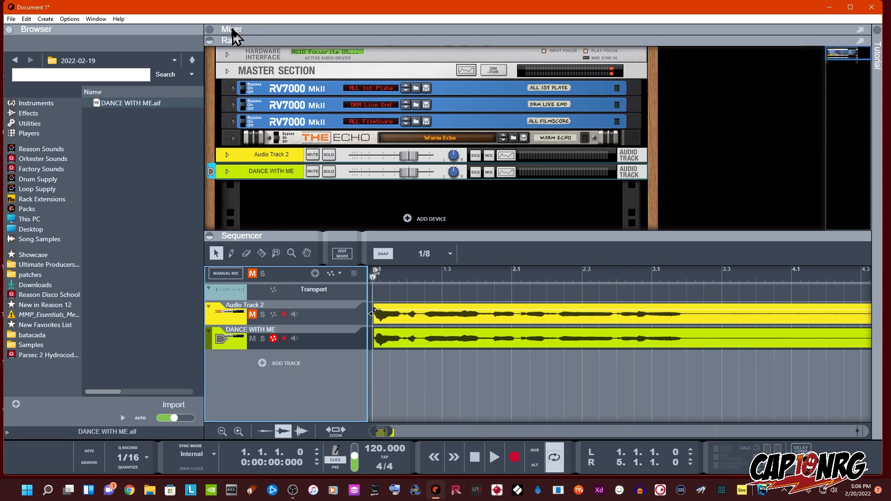
click(231, 29)
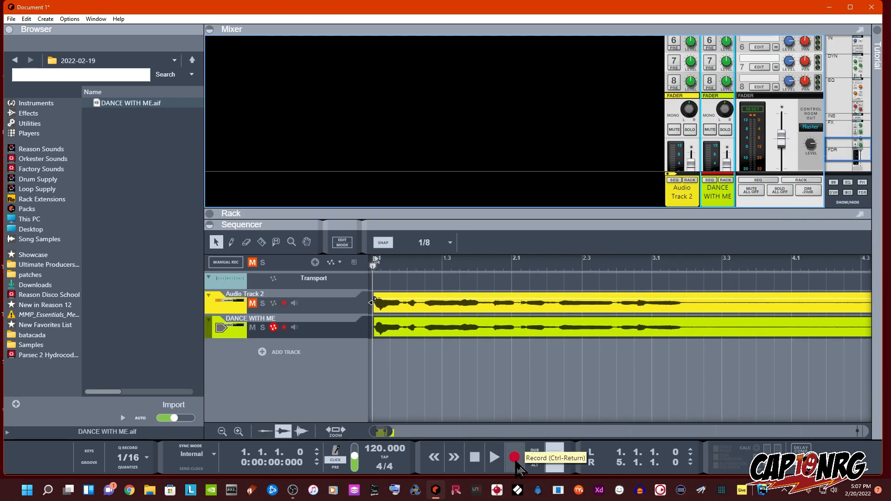
Record the DANCE WITH ME fader movement as volume automation during playback
click(514, 458)
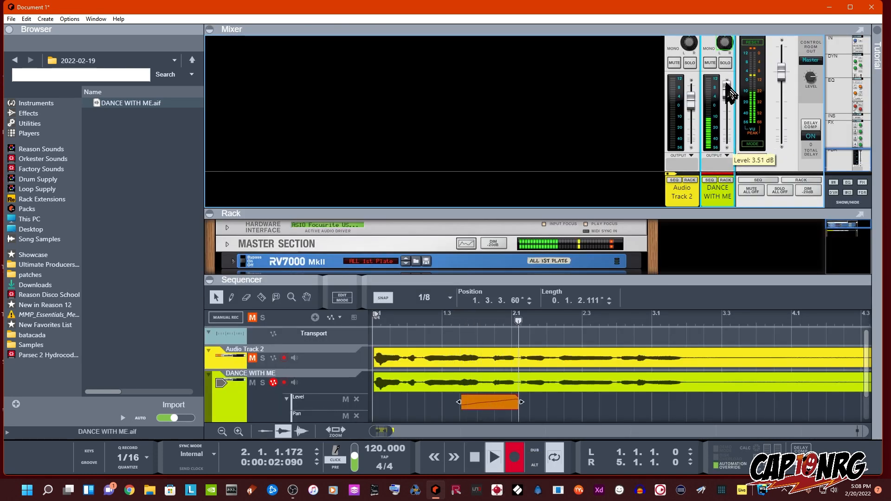
drag(731, 94, 737, 119)
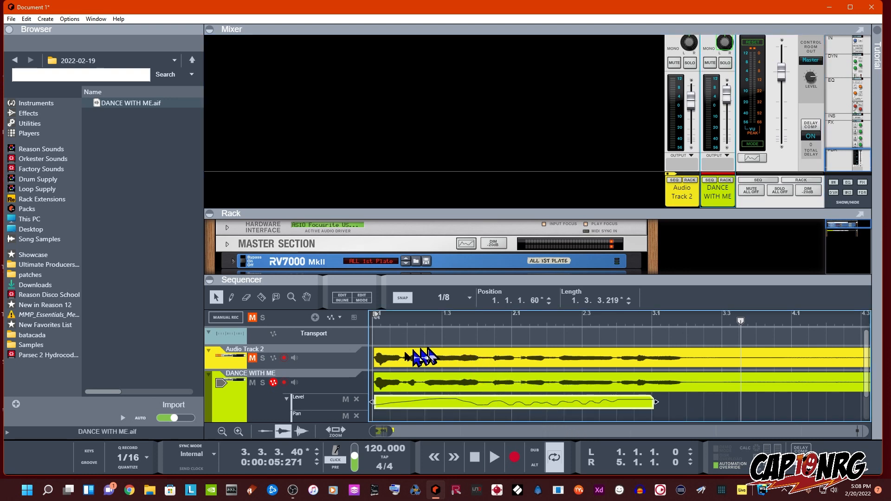
mouse_move(665, 327)
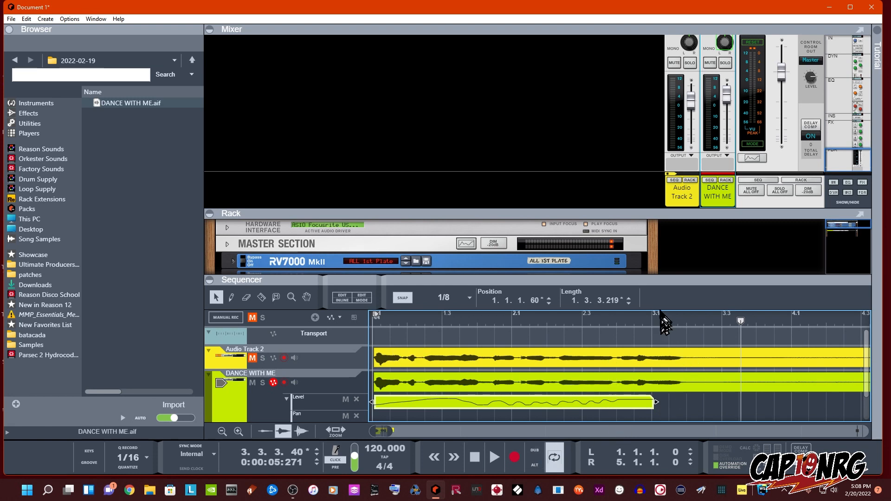
mouse_move(518, 411)
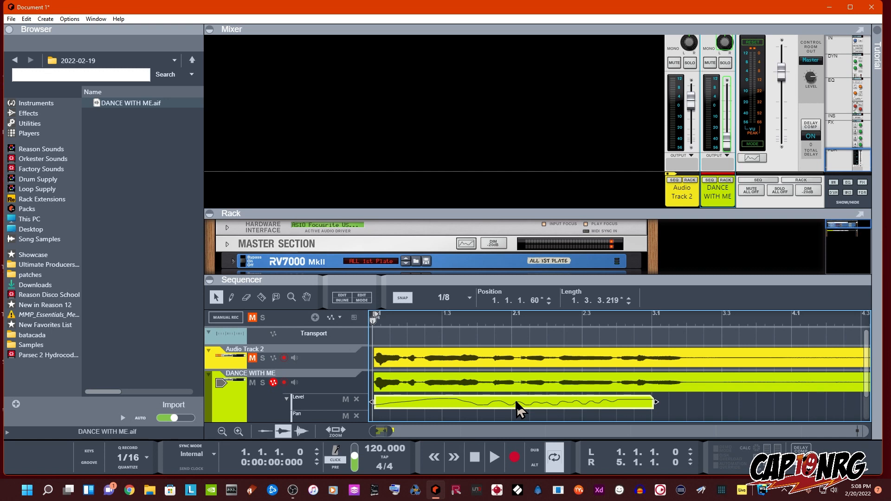
click(493, 456)
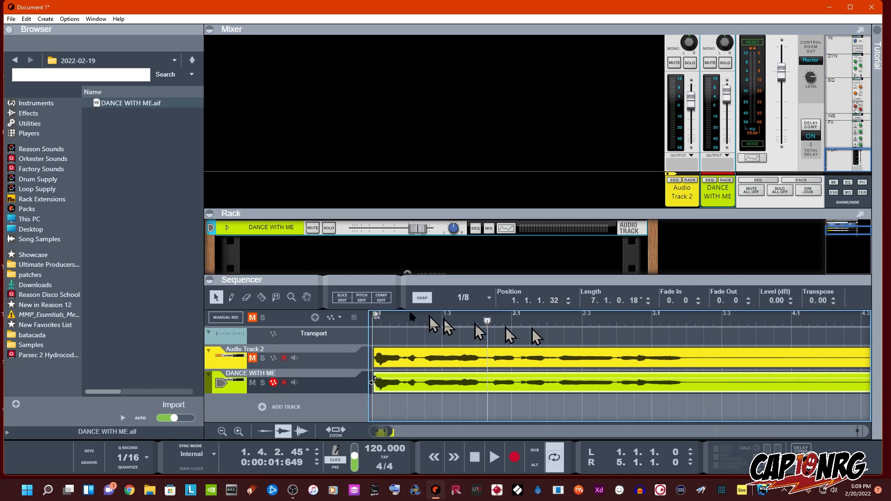
mouse_move(509, 334)
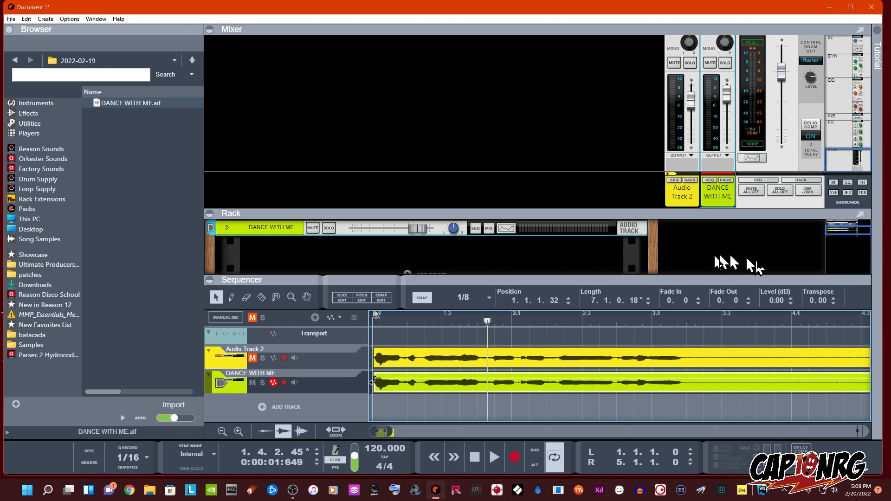
mouse_move(398, 307)
text(2)
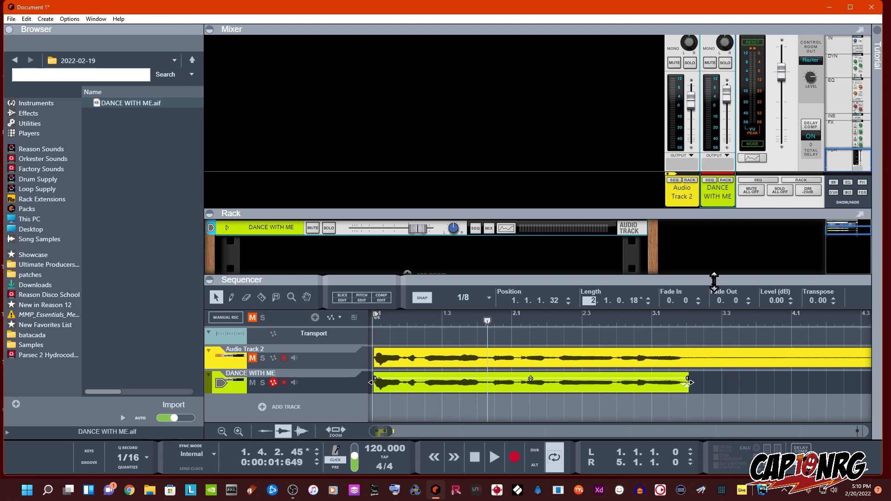
mouse_move(696, 395)
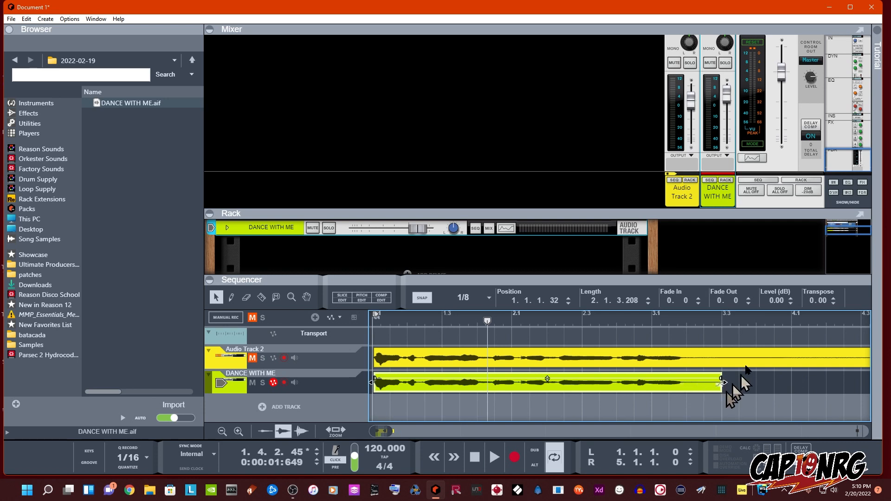
mouse_move(707, 313)
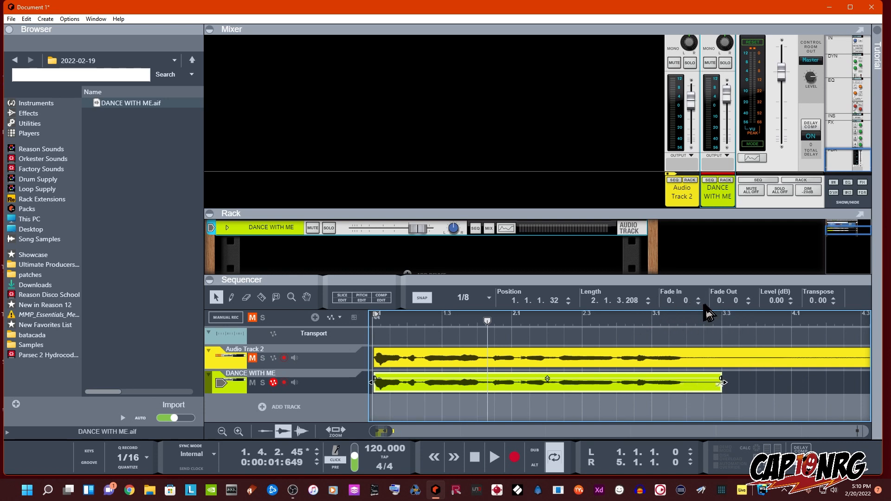
mouse_move(750, 318)
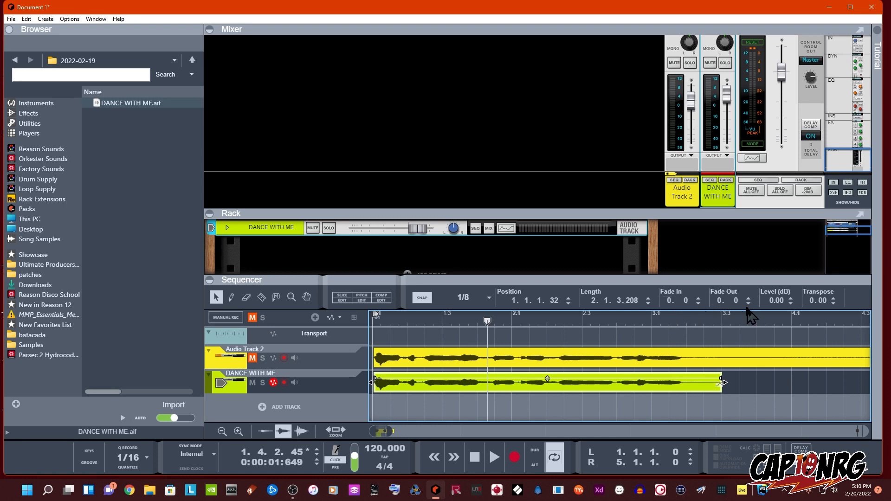
mouse_move(741, 317)
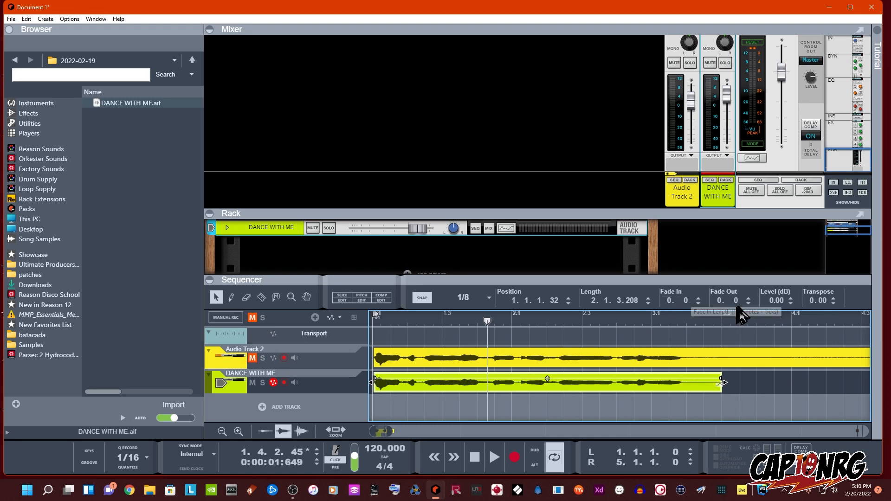
mouse_move(620, 311)
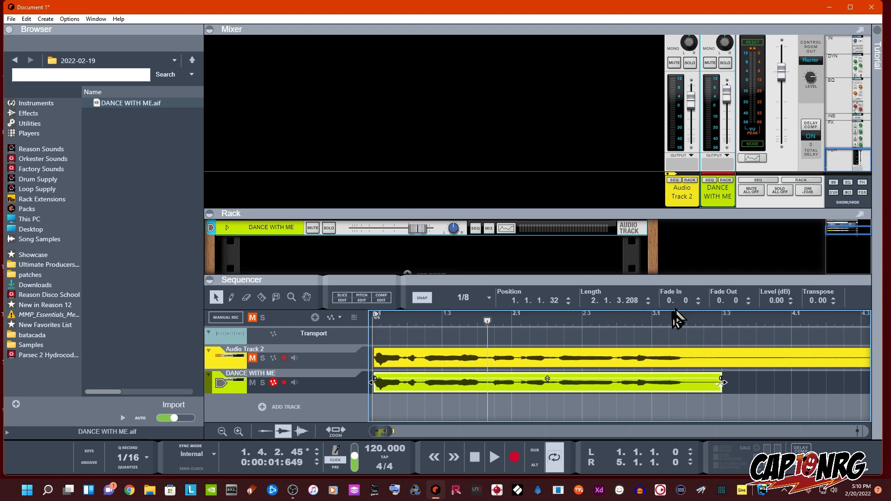
mouse_move(653, 352)
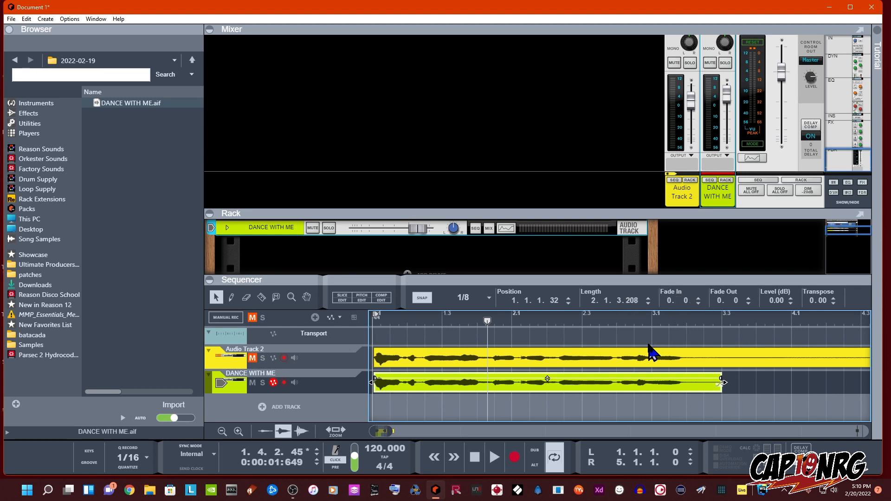
mouse_move(671, 335)
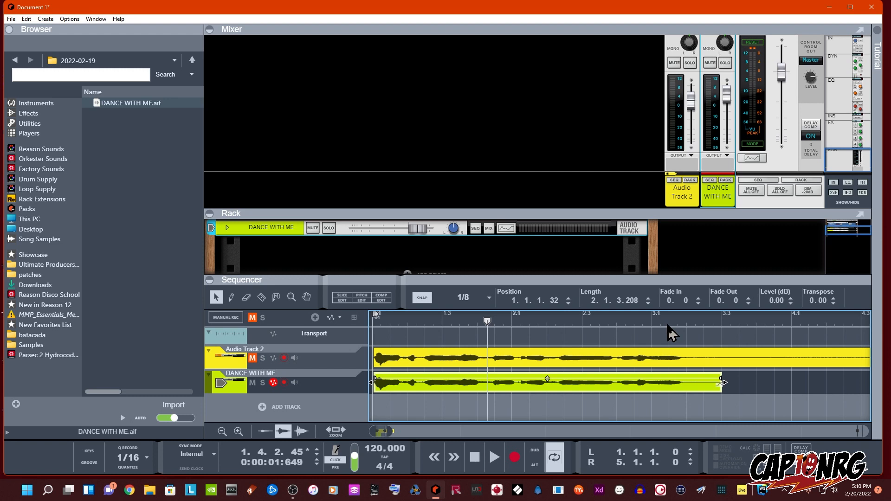
mouse_move(681, 300)
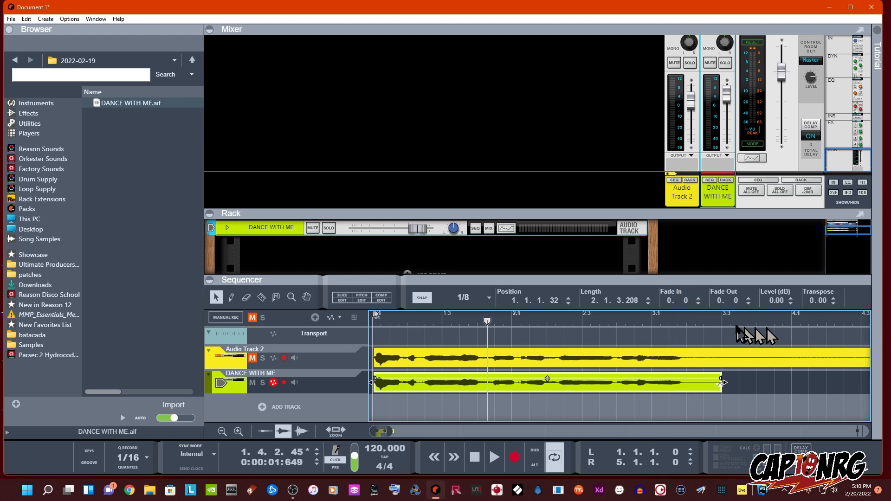
mouse_move(793, 309)
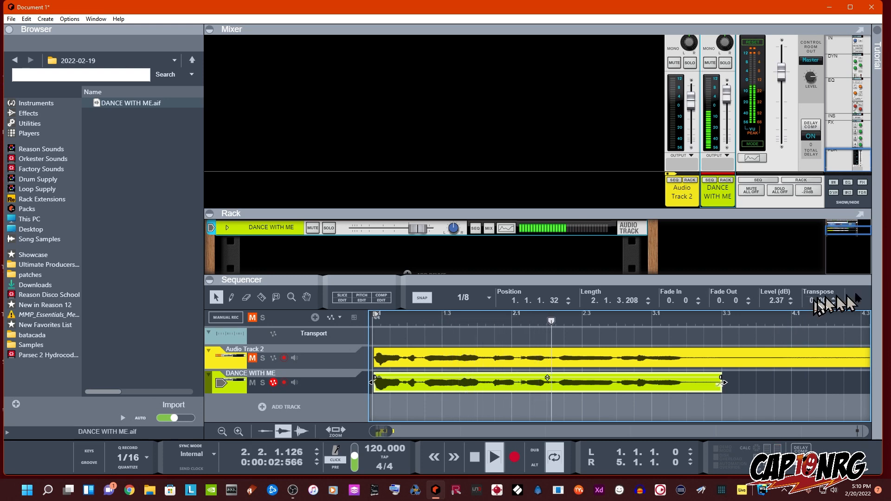
Set the DANCE WITH ME clip to 2.37 dB level and -12 transpose, then audition it
click(493, 457)
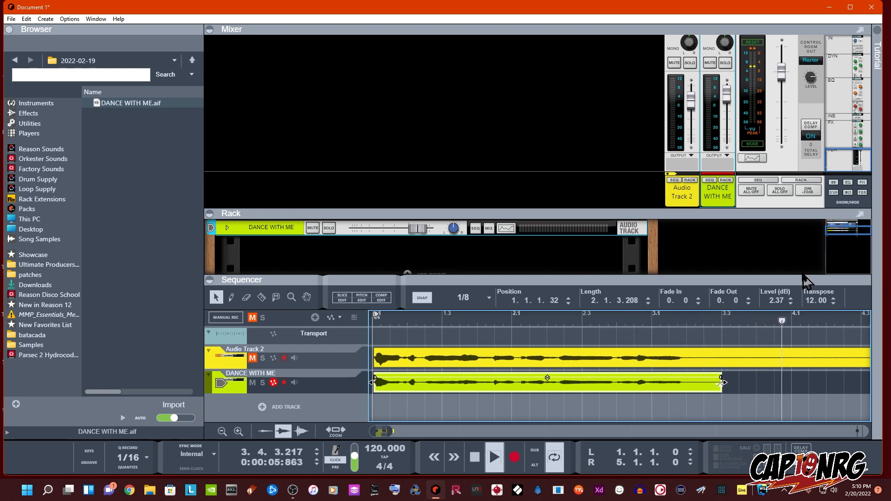
click(492, 457)
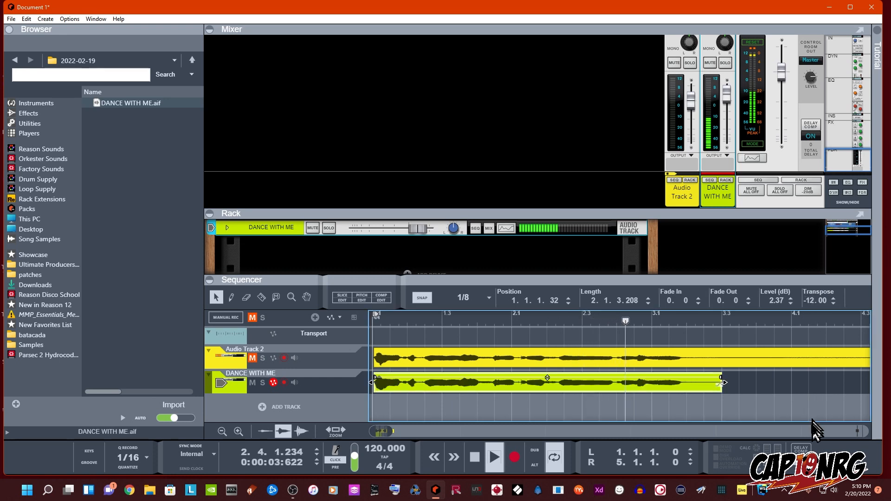
click(492, 457)
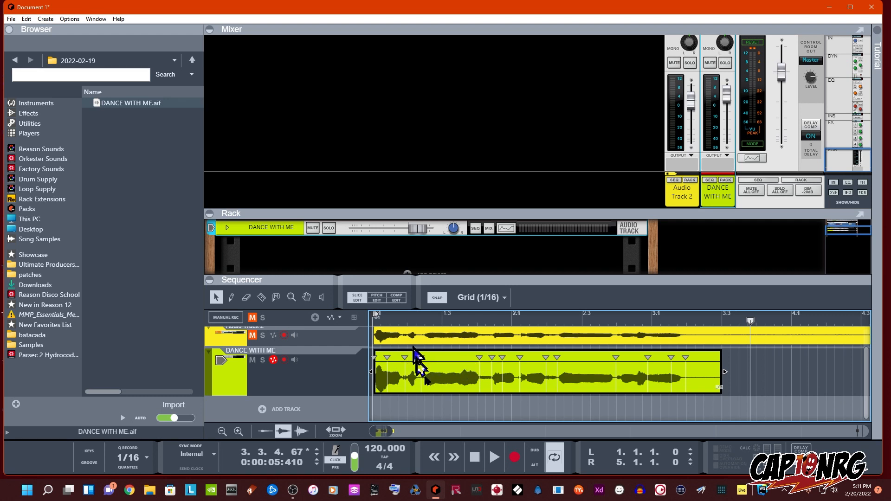
Audition the DANCE WITH ME clip while adding slice markers at its early vocal transients
click(474, 456)
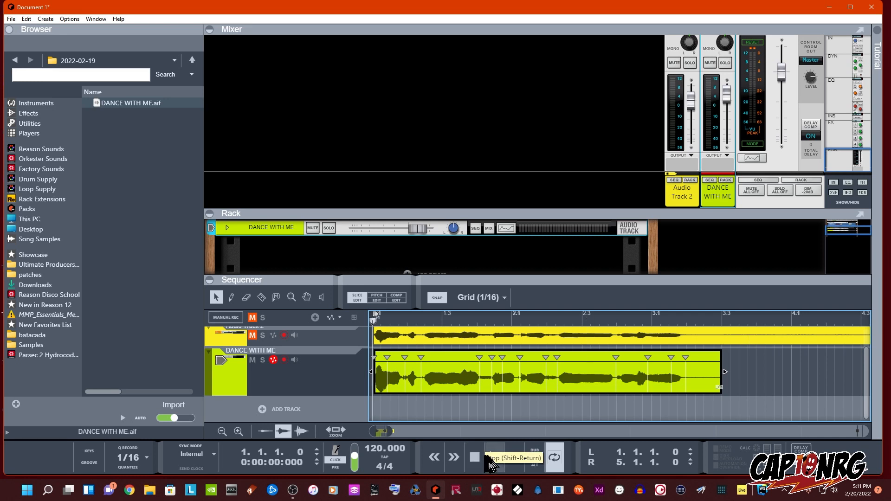
click(474, 458)
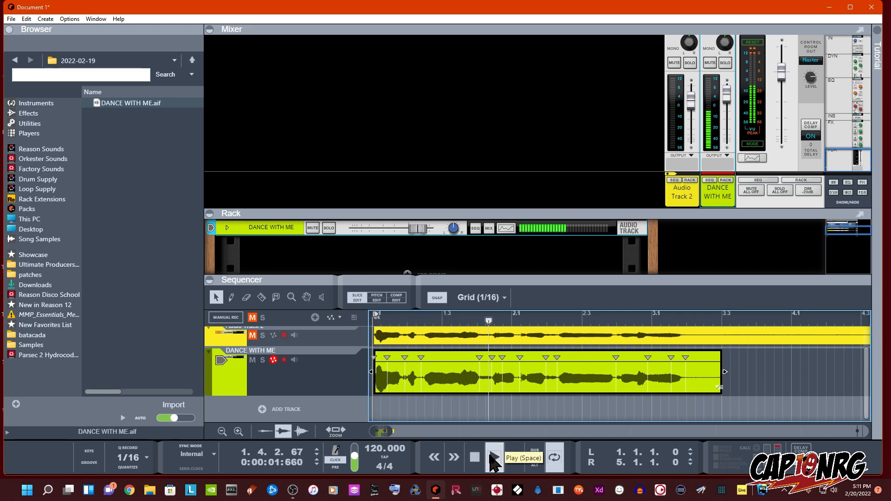
click(494, 457)
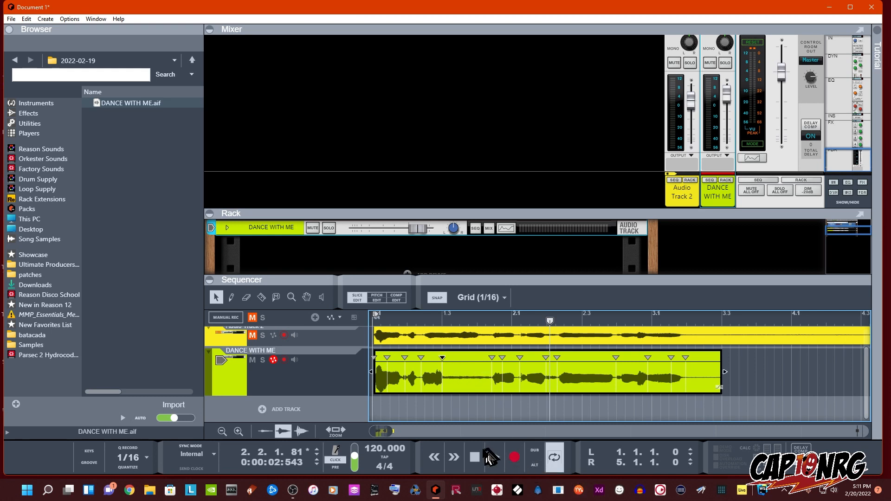
click(494, 458)
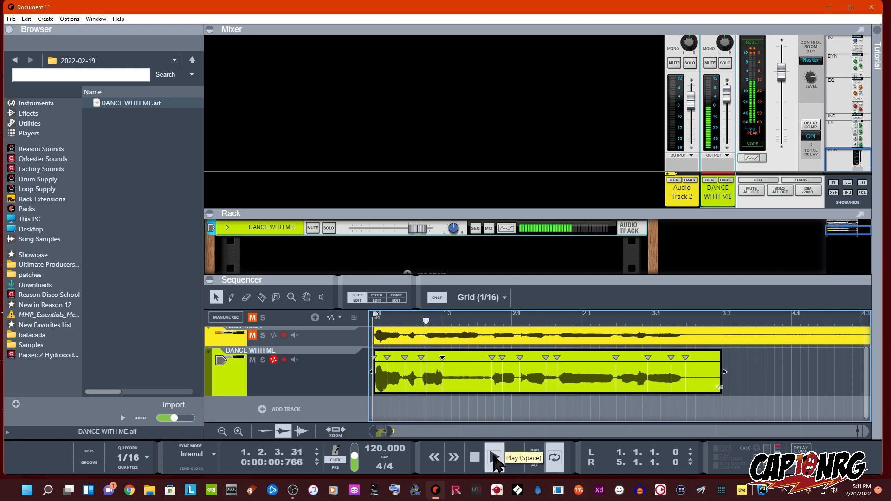
click(493, 457)
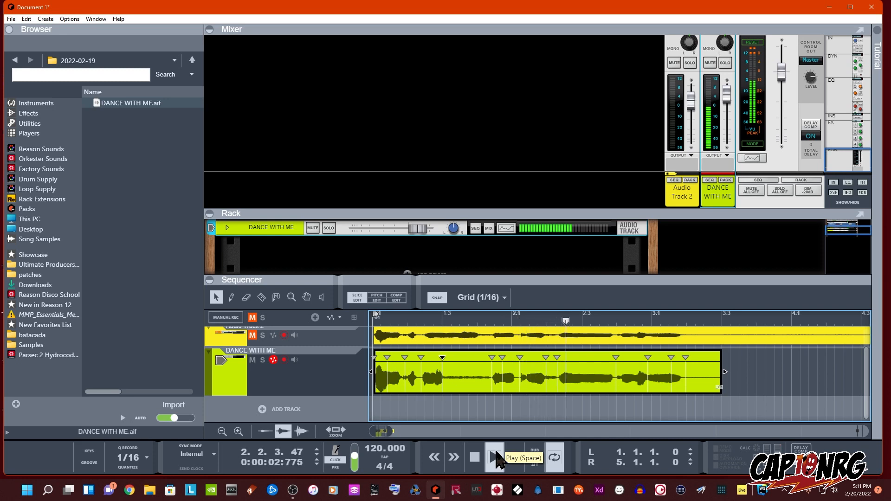
click(493, 457)
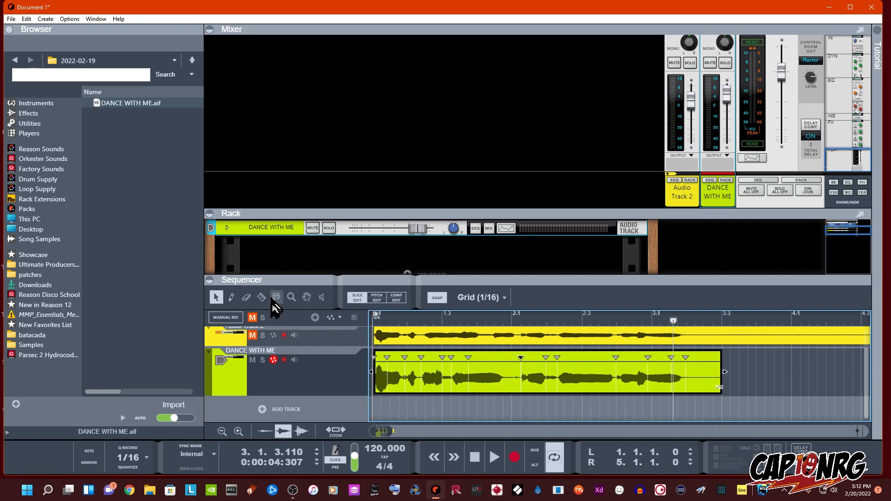
Add a slice and split the vocal just before bar 2.1, then play back the split
click(231, 297)
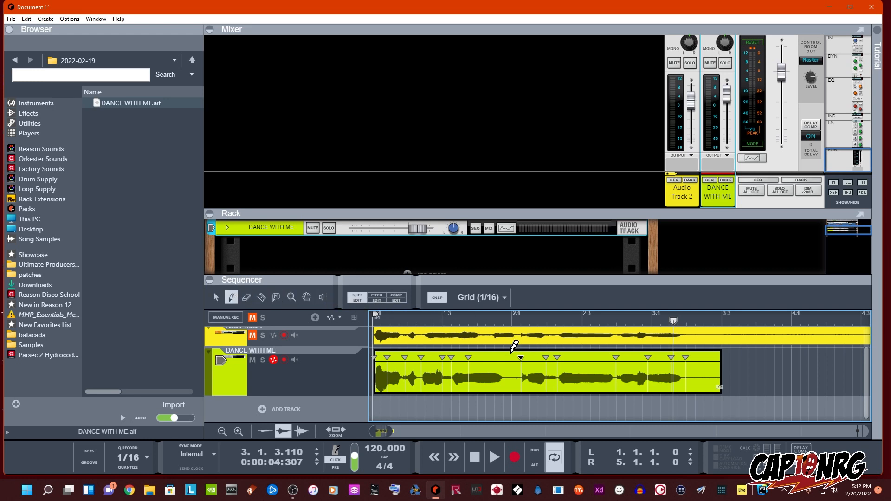
mouse_move(513, 353)
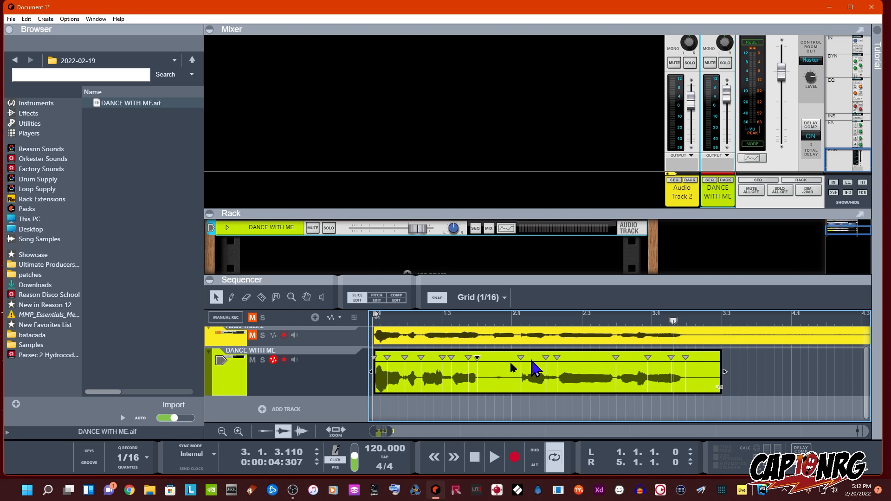
click(261, 297)
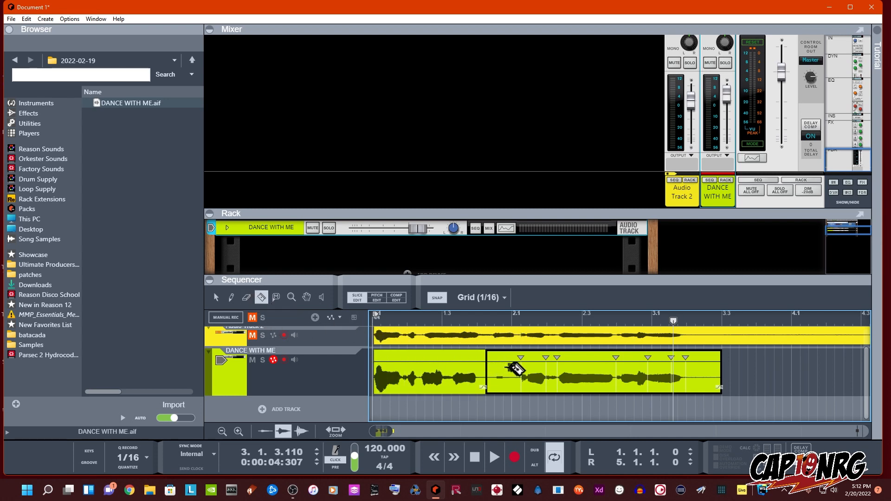
click(216, 297)
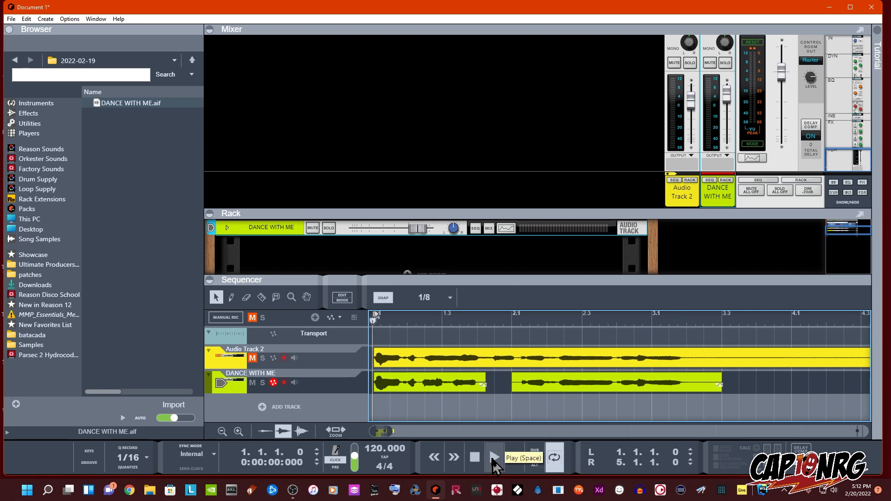
click(494, 458)
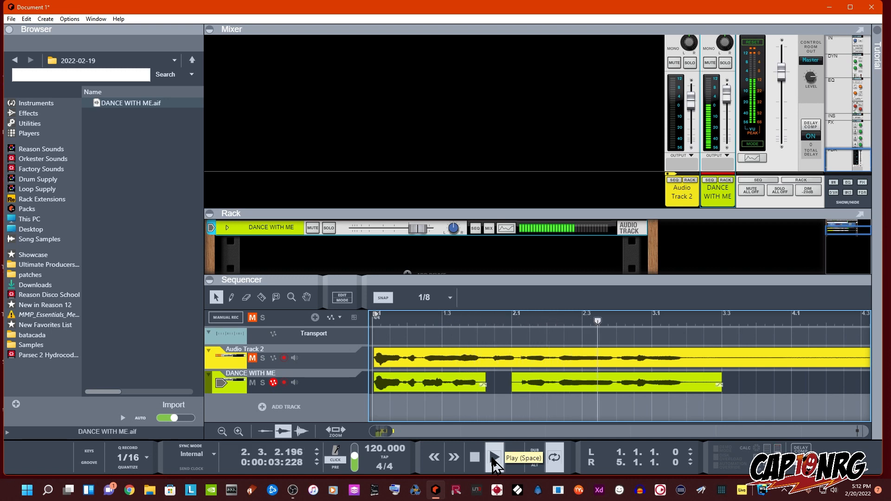
click(494, 458)
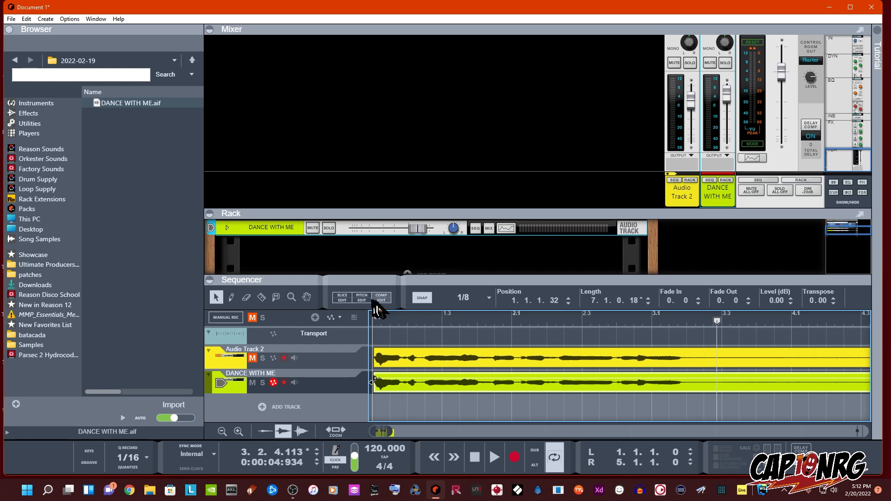
mouse_move(362, 299)
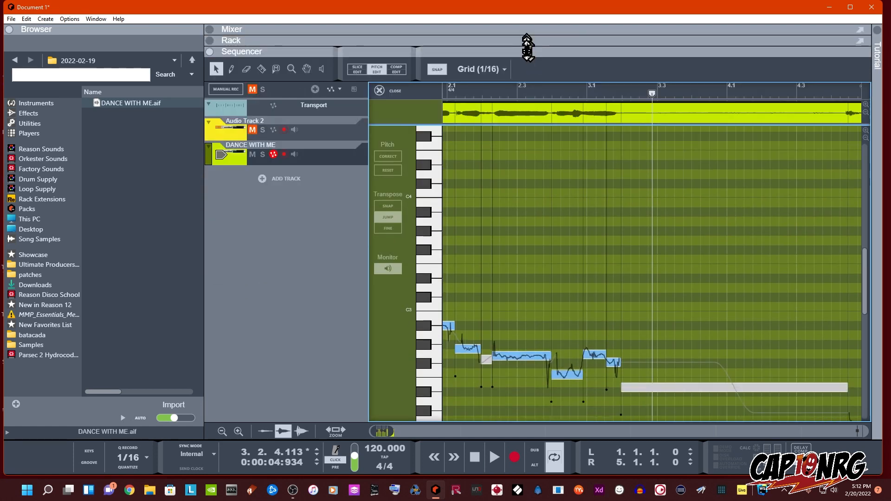
Resize the opening G2 vocal note's length in Pitch Edit mode
click(232, 29)
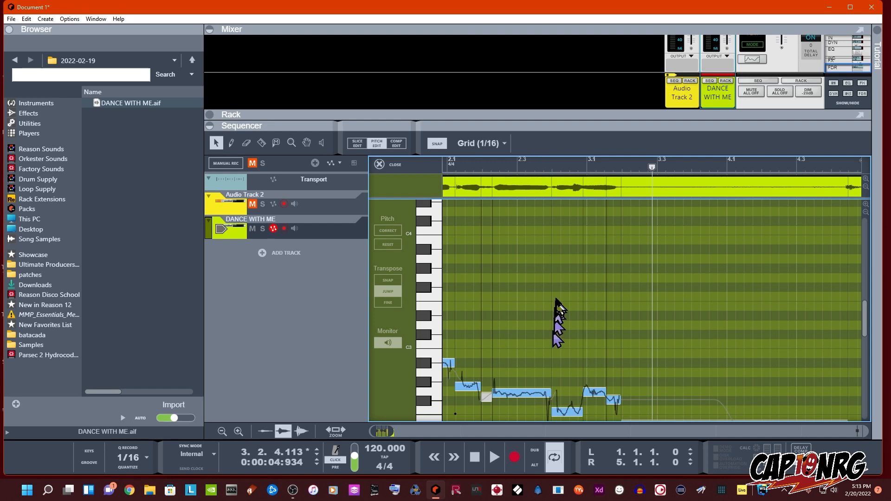
mouse_move(563, 313)
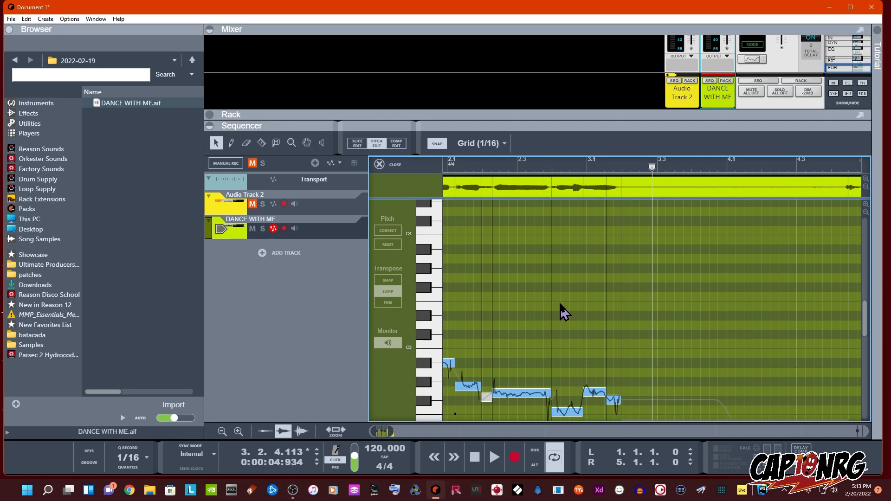
scroll(down, 3)
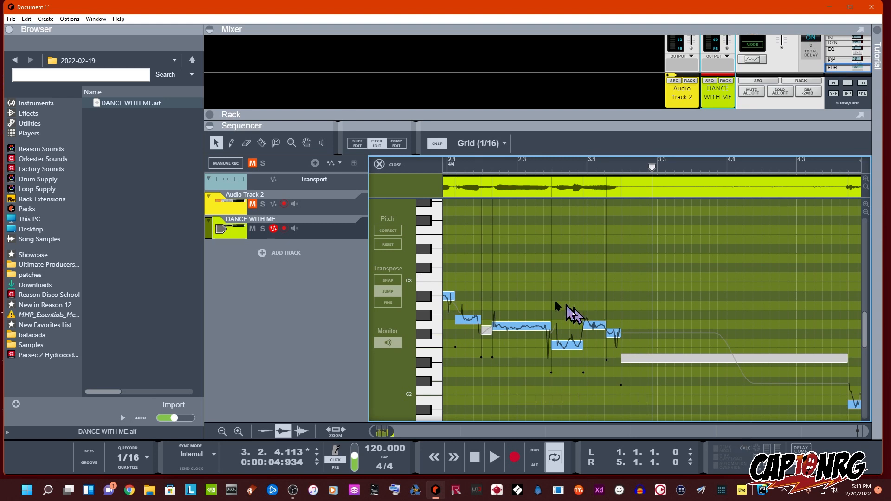
mouse_move(448, 216)
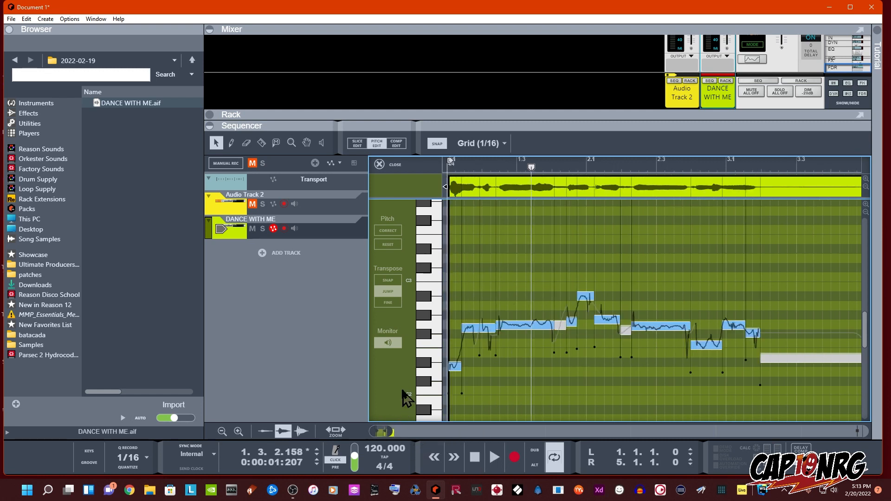
click(493, 457)
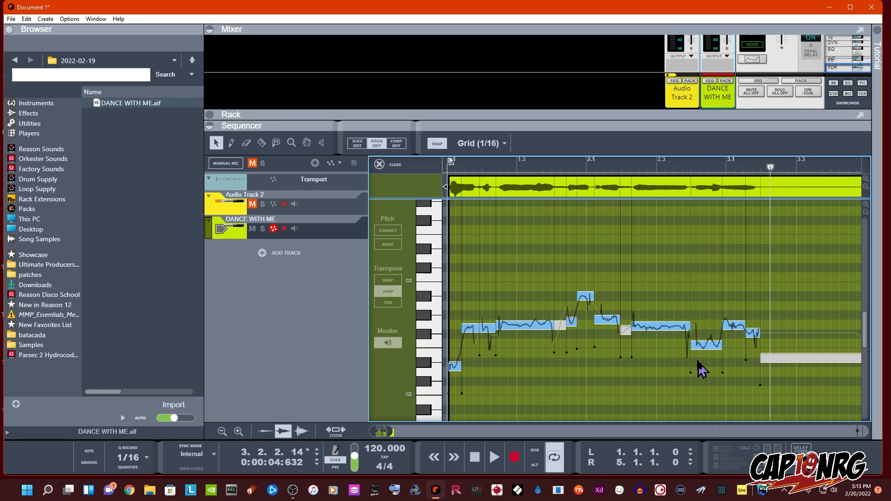
mouse_move(594, 335)
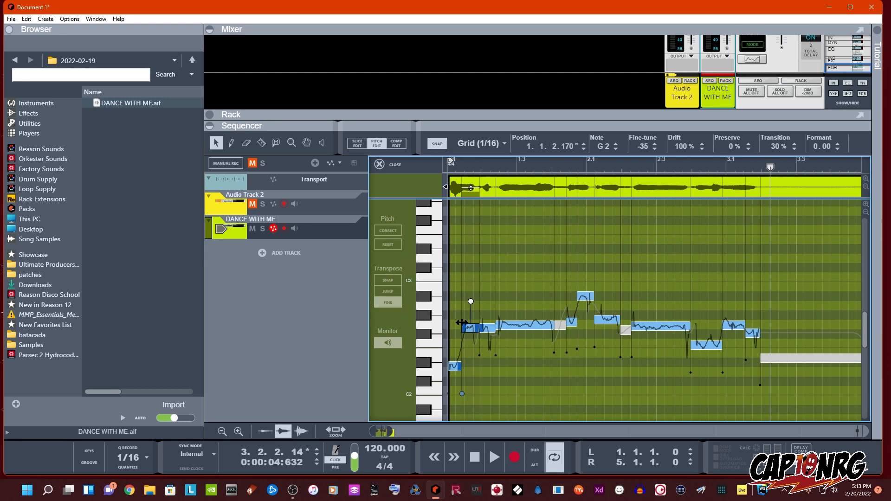
drag(464, 324, 471, 307)
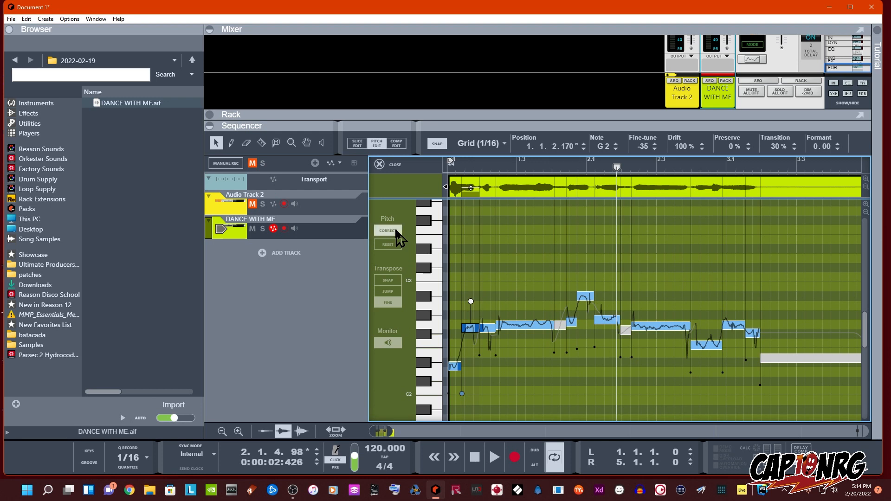
Correct the opening note to 0 cents and select the short note near bar 1.4
click(387, 231)
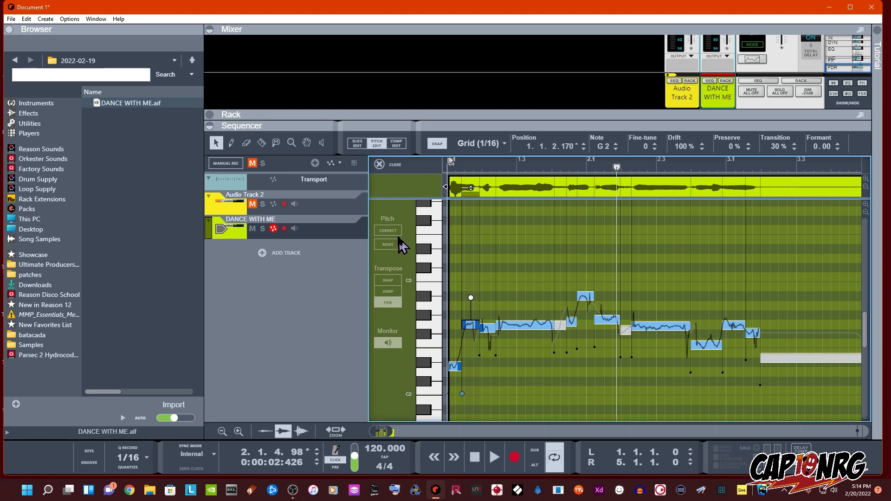
click(387, 230)
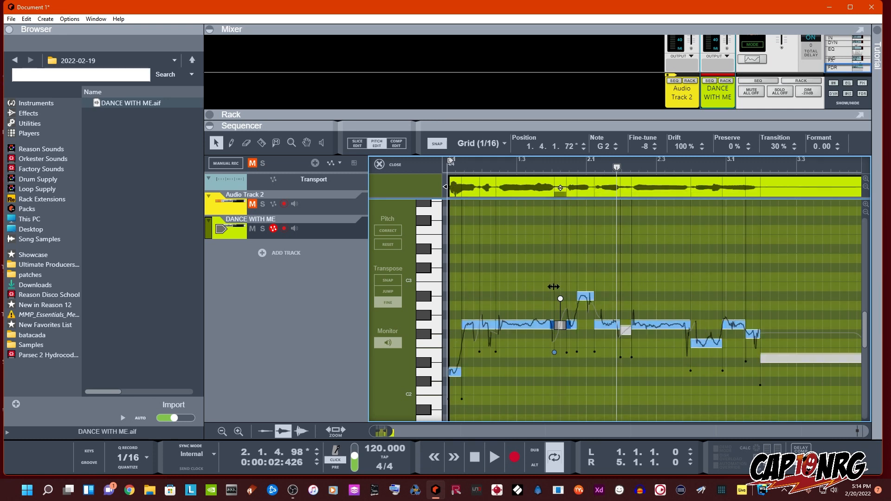
mouse_move(556, 294)
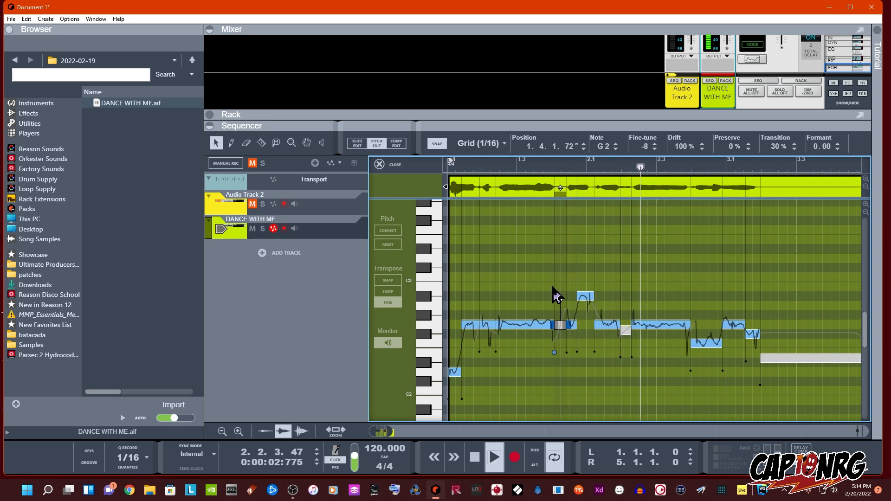
click(493, 456)
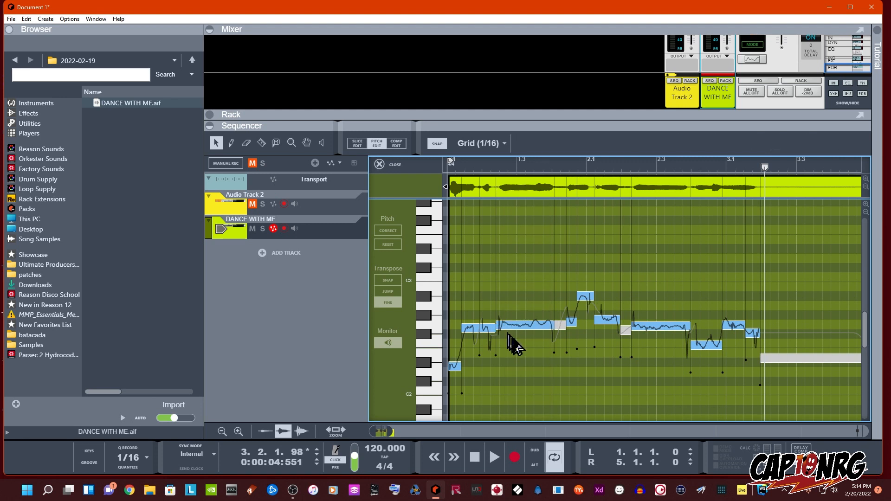
mouse_move(577, 352)
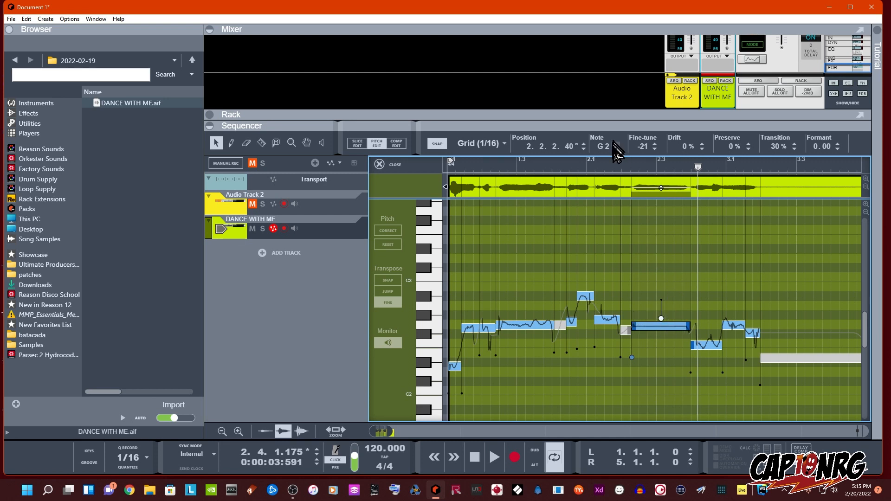
Set the long G2 note near bar 2.2 to 0% drift and 66% transition
click(493, 457)
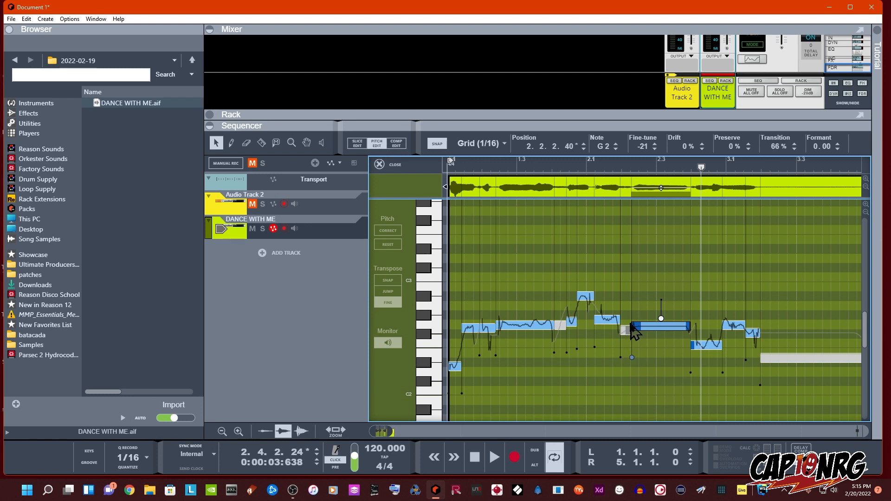
mouse_move(630, 180)
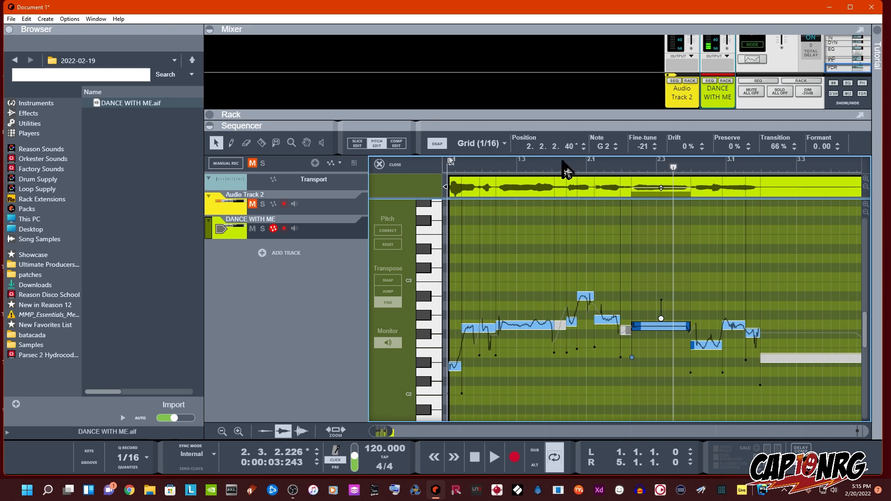
click(493, 457)
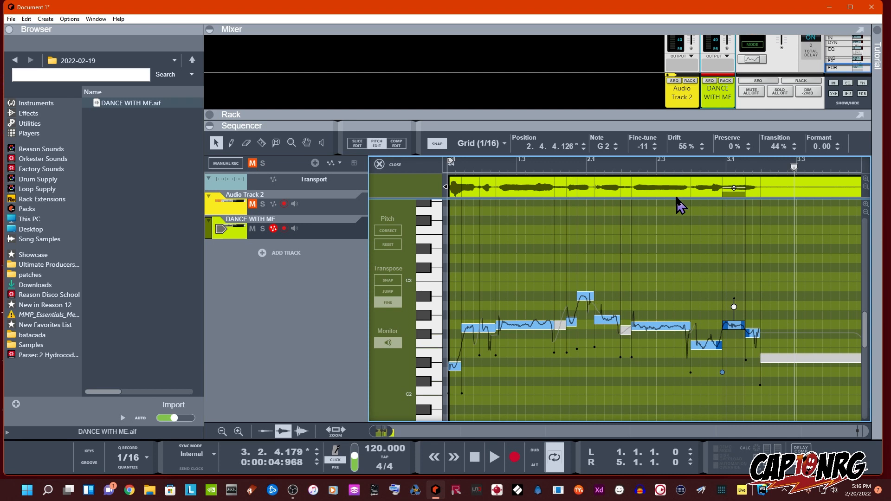
mouse_move(562, 392)
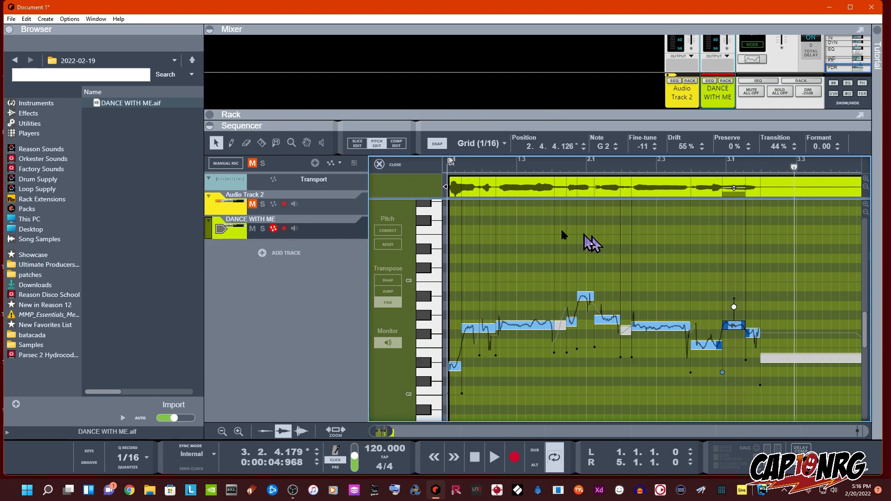
Duplicate the DANCE WITH ME track and device, then open the copy in Pitch Edit
click(395, 165)
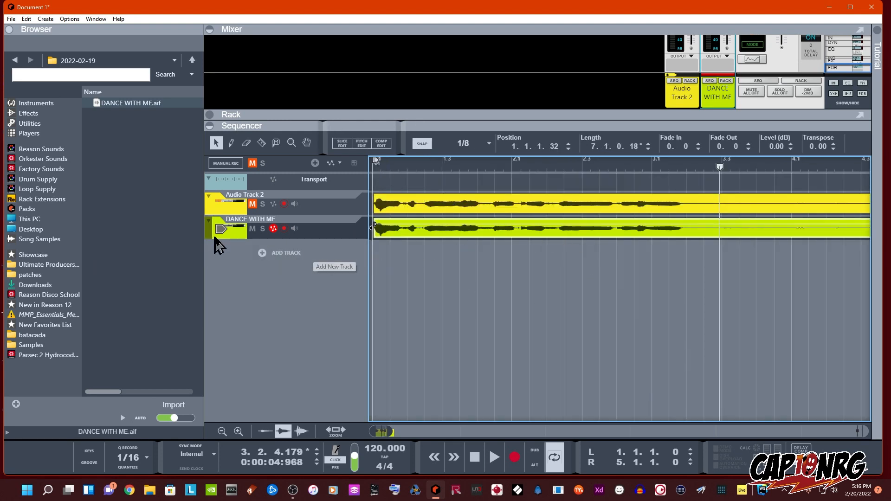
right_click(228, 228)
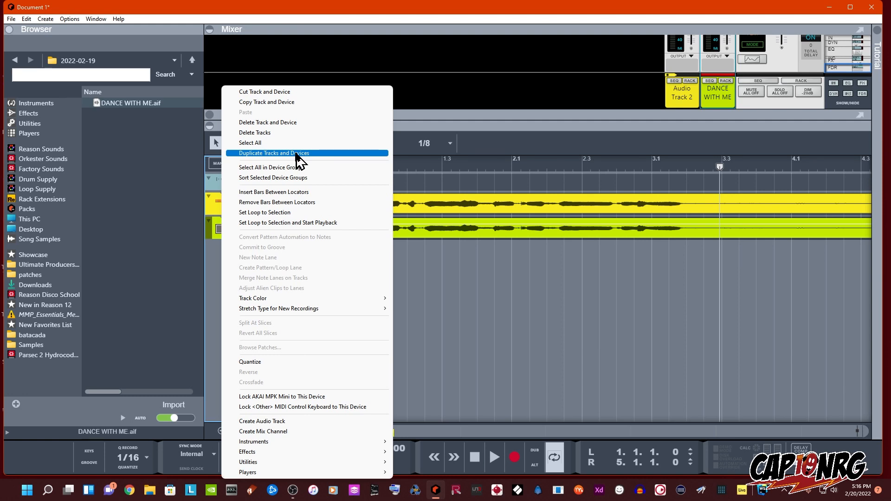
click(274, 153)
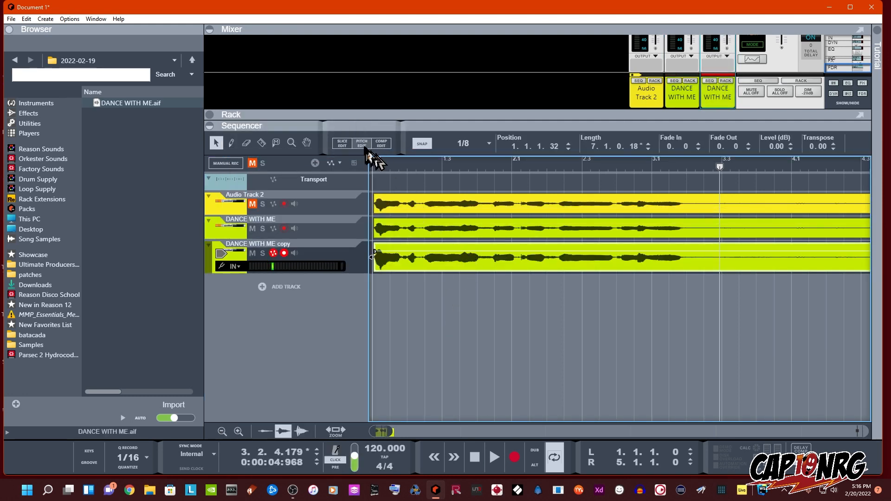
click(361, 144)
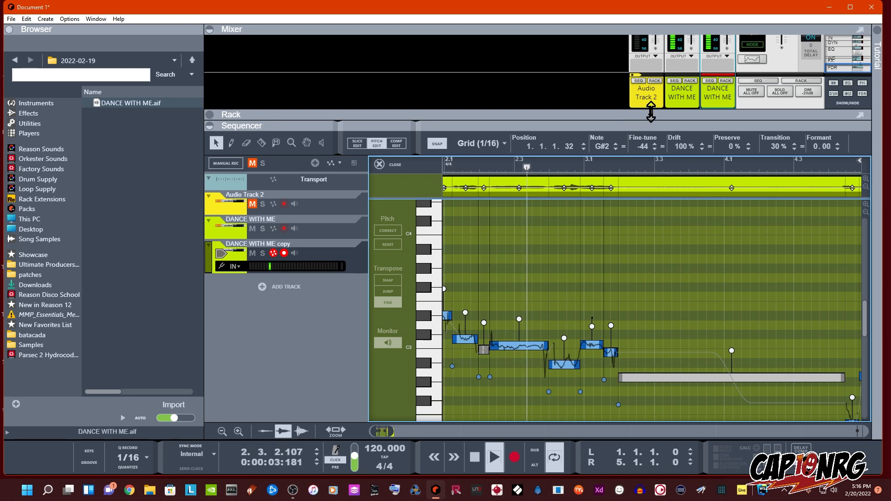
Select the copy's vocal notes and raise them from G#2 to C3
click(492, 457)
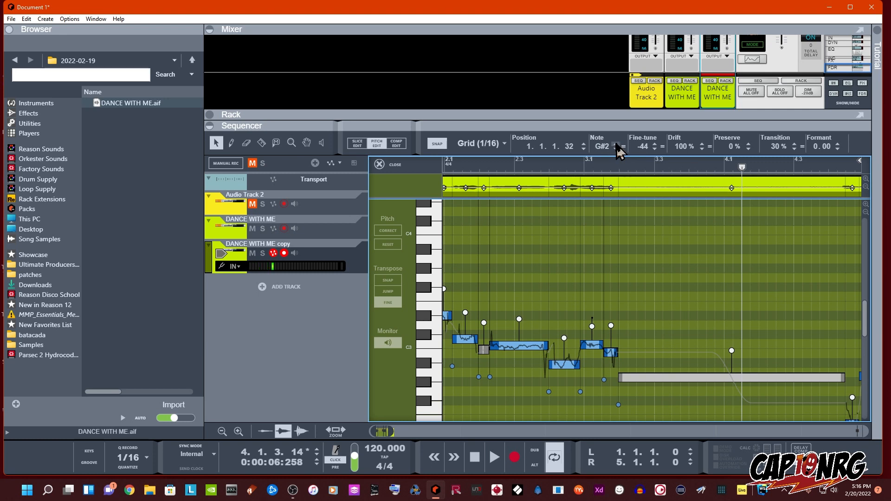
click(620, 143)
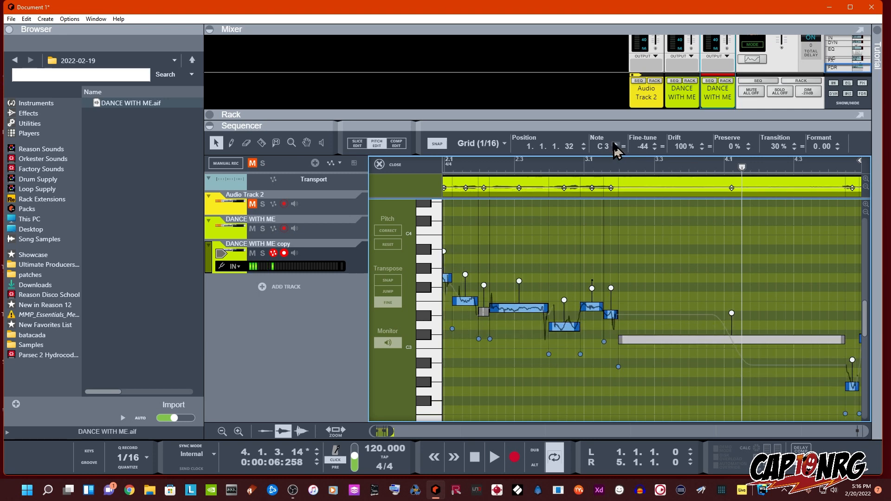
click(494, 457)
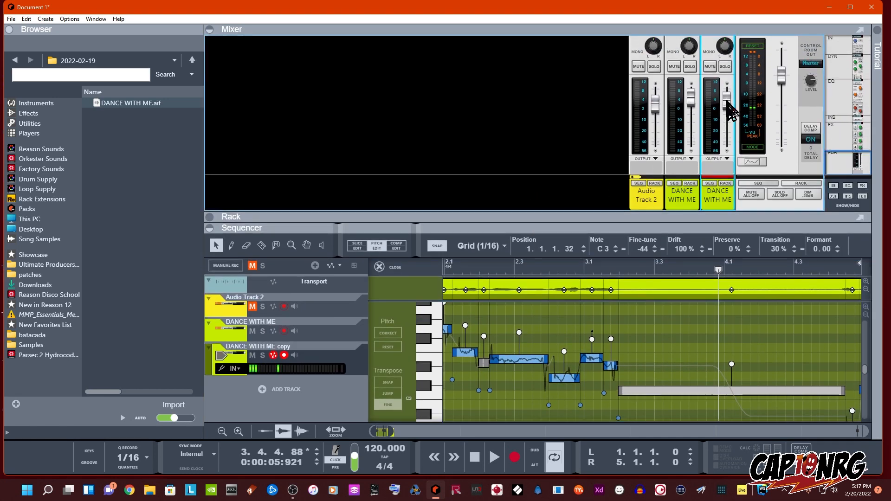
Adjust the copy's mix, duplicate it as copy 2, and lower its D#2 note's formant to -10
click(494, 457)
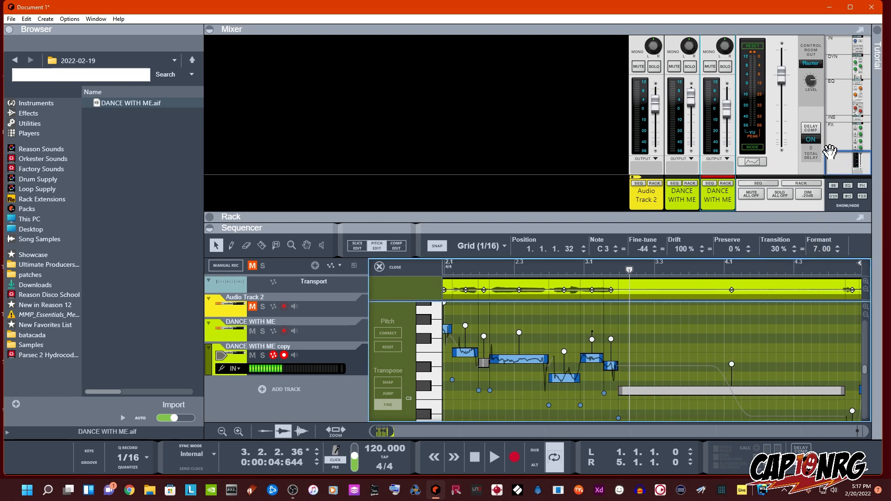
click(493, 457)
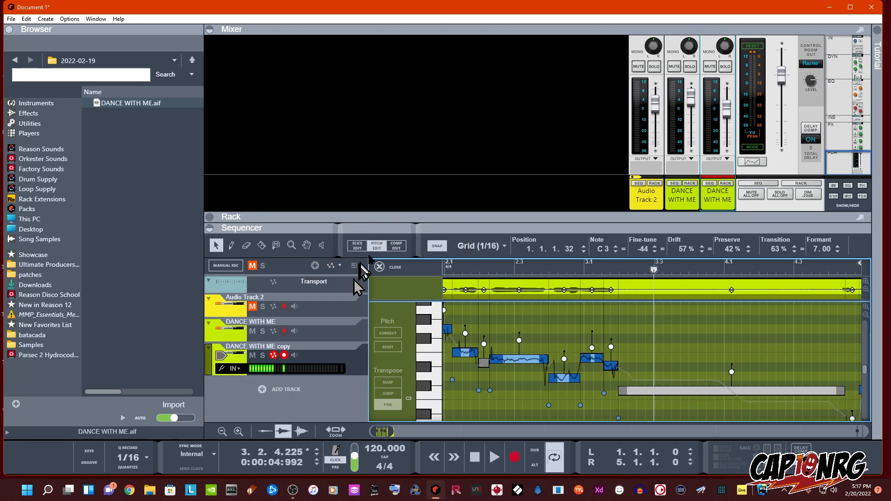
right_click(286, 389)
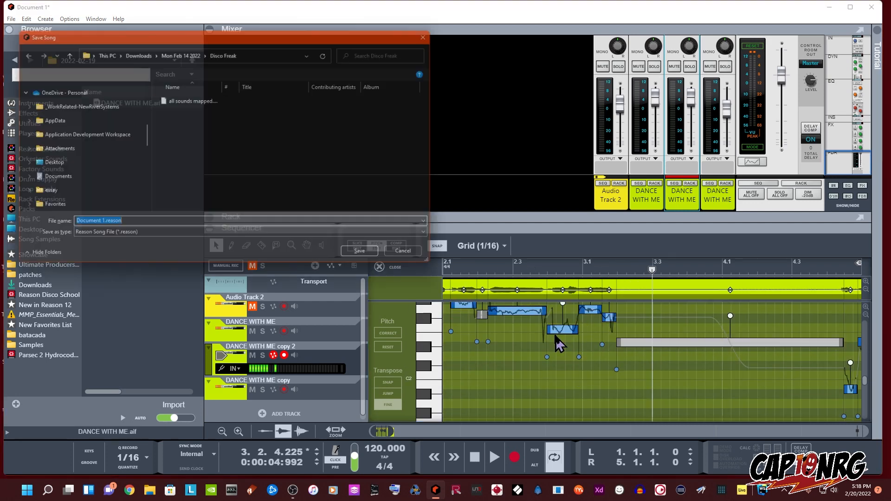
click(402, 251)
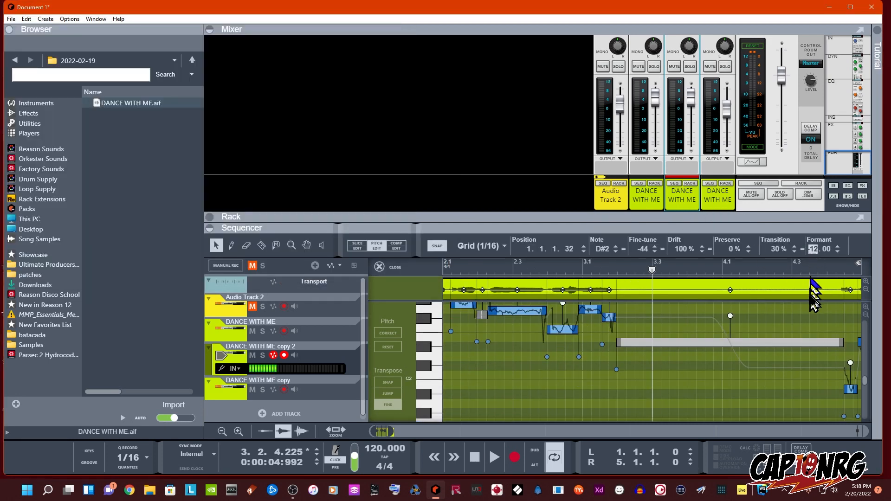
click(493, 457)
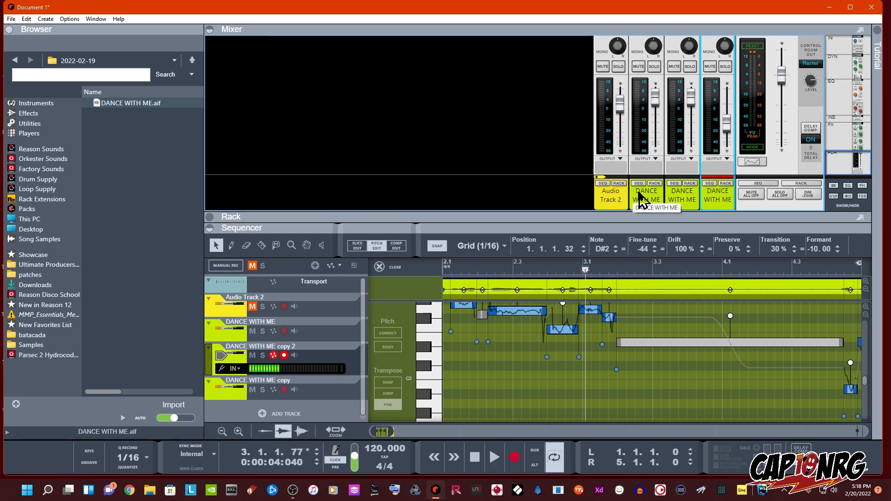
mouse_move(784, 317)
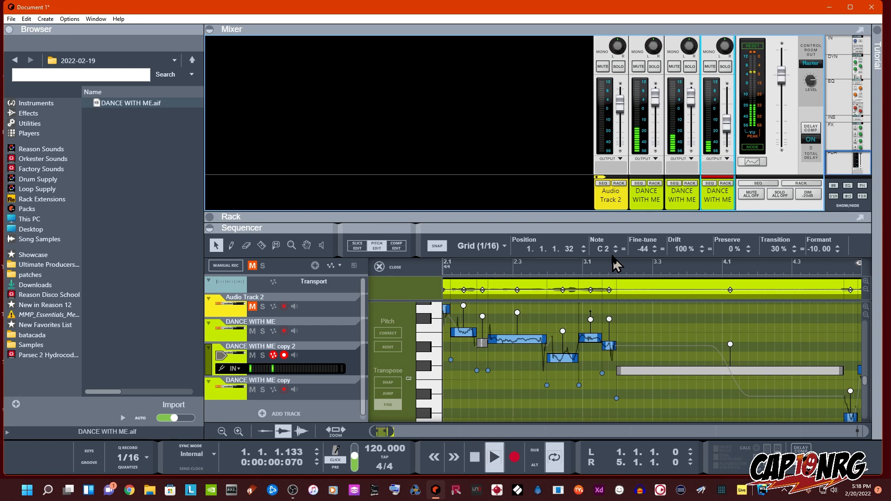
click(492, 458)
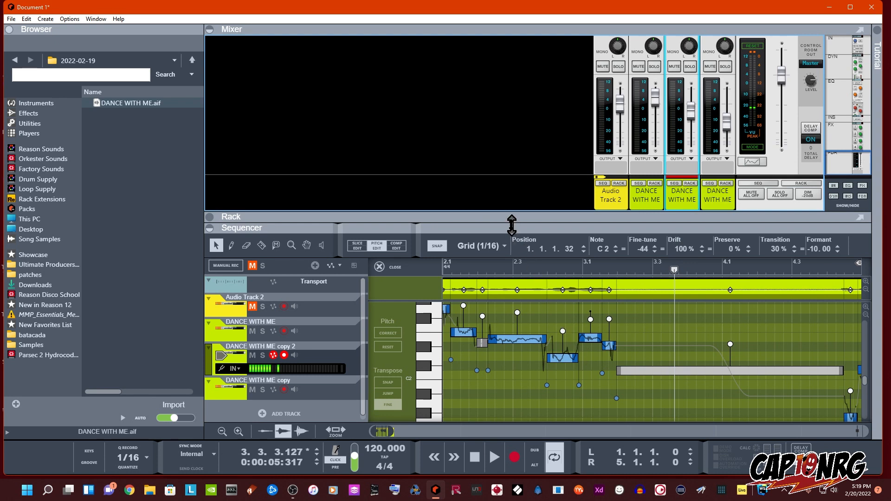
mouse_move(512, 226)
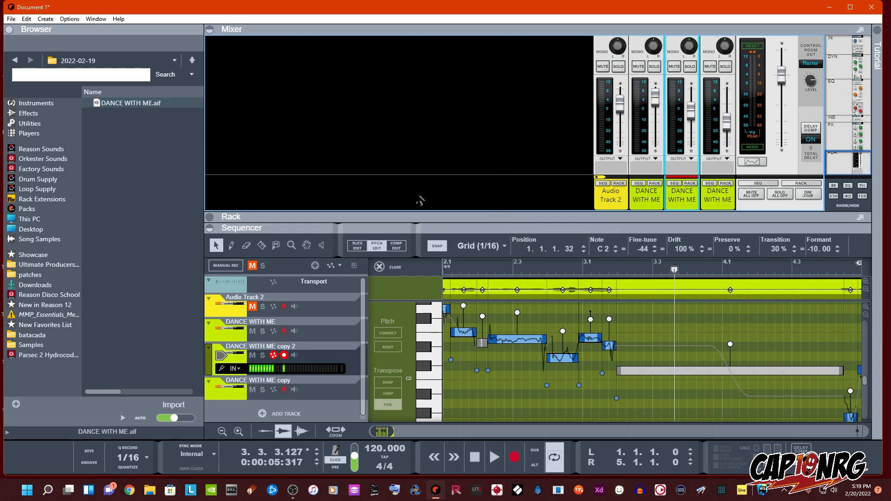
mouse_move(429, 261)
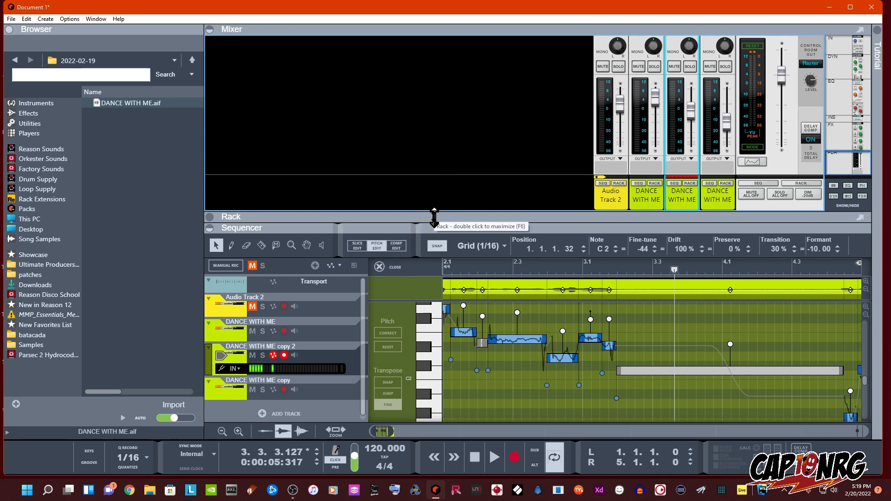
mouse_move(438, 249)
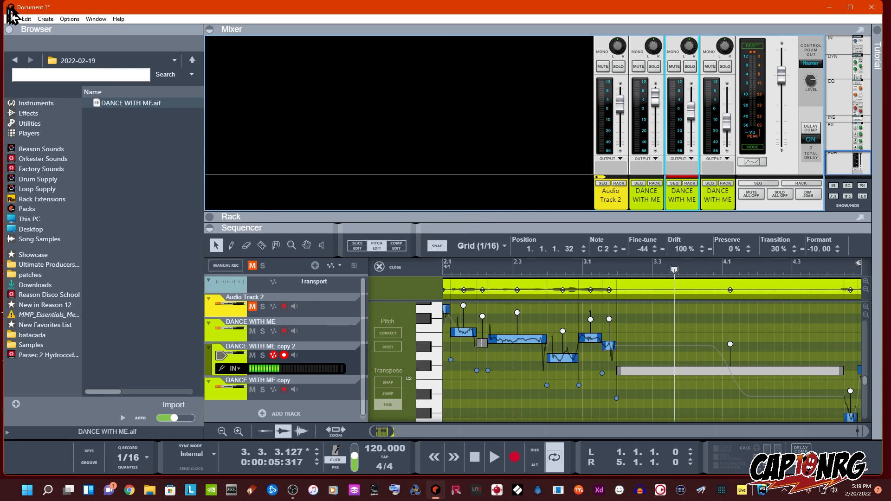
Create a new blank song, Document 2, from the File menu
click(26, 18)
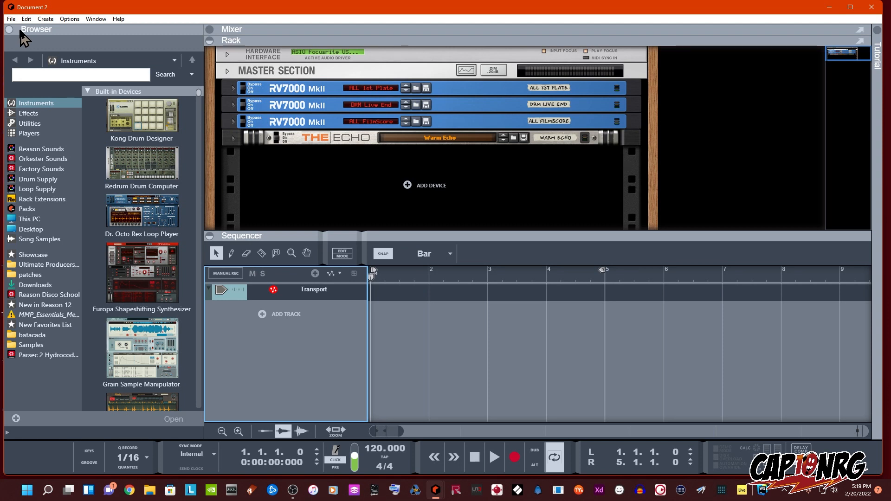
mouse_move(208, 108)
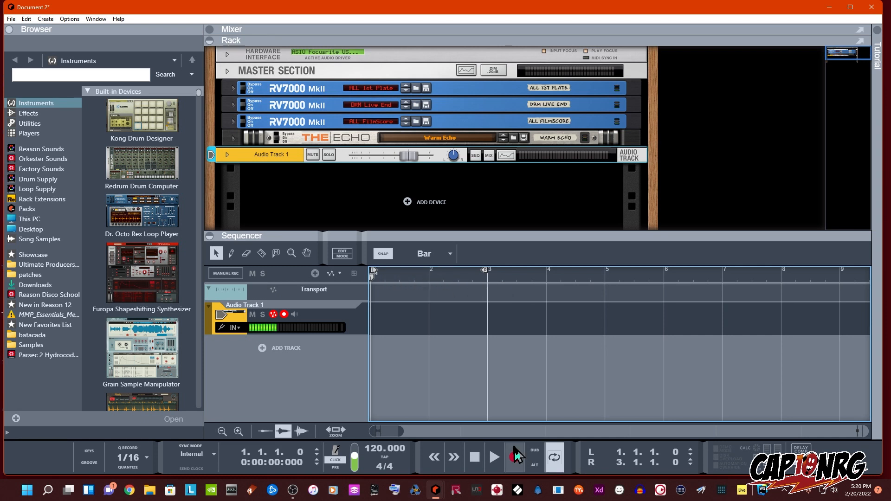
Loop-record eleven vocal takes over bars 1–3 on Audio Track 1
click(514, 457)
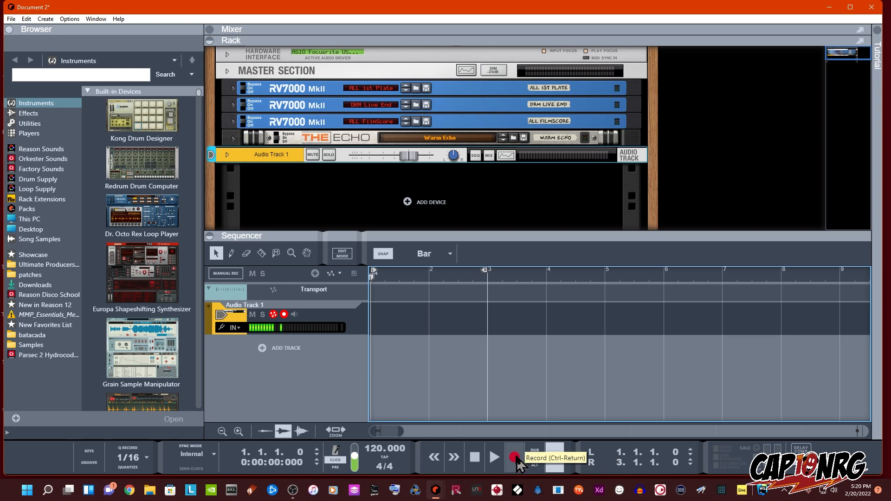
click(515, 458)
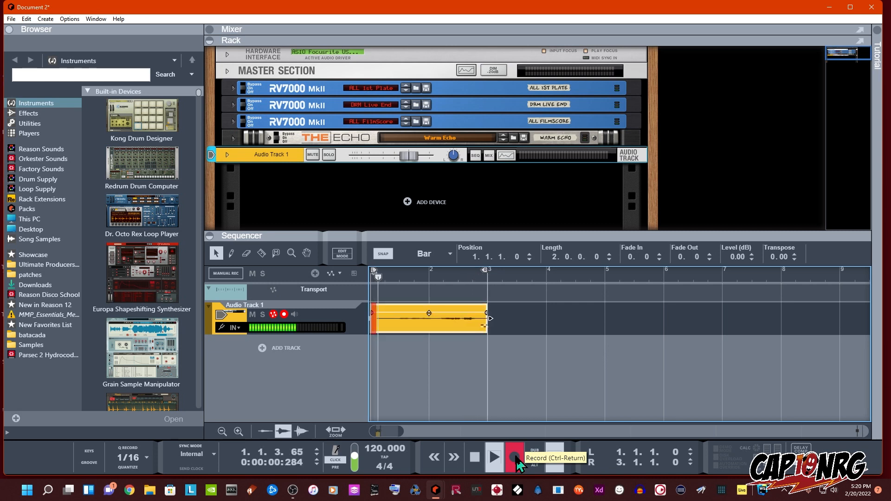
click(514, 456)
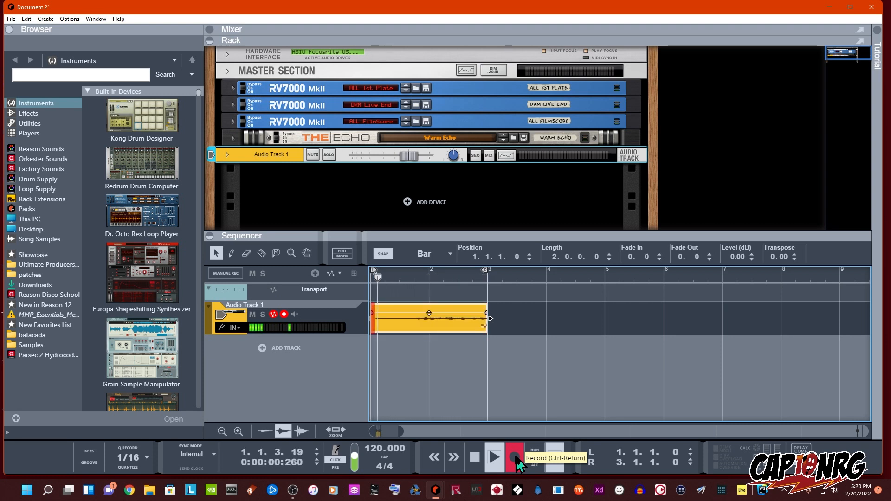
click(514, 457)
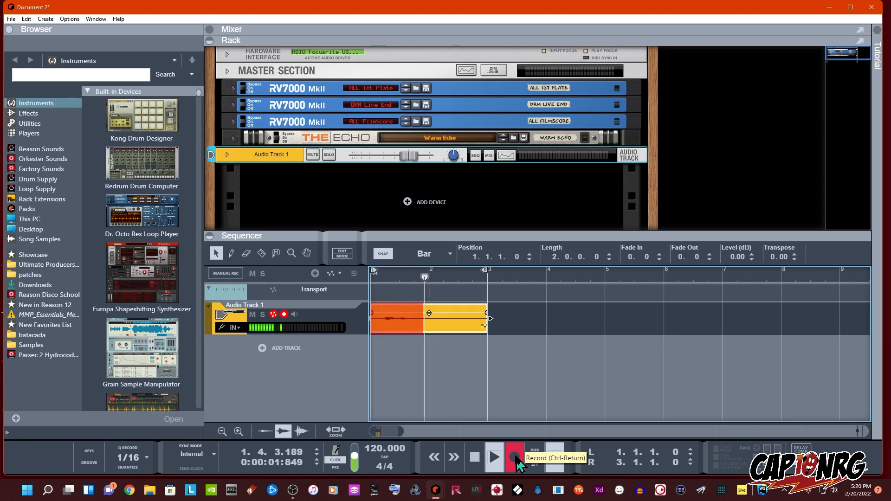
click(514, 457)
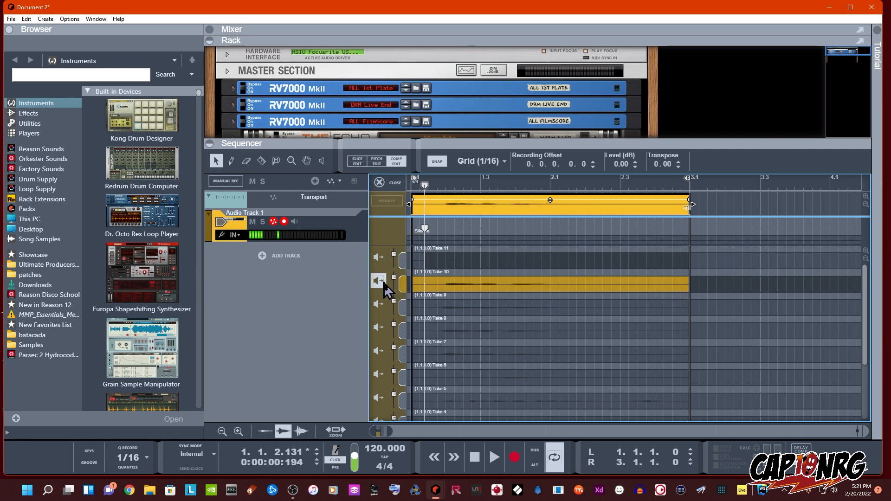
Make Take 10 the active take and cut the comp around beat 1.3
click(493, 457)
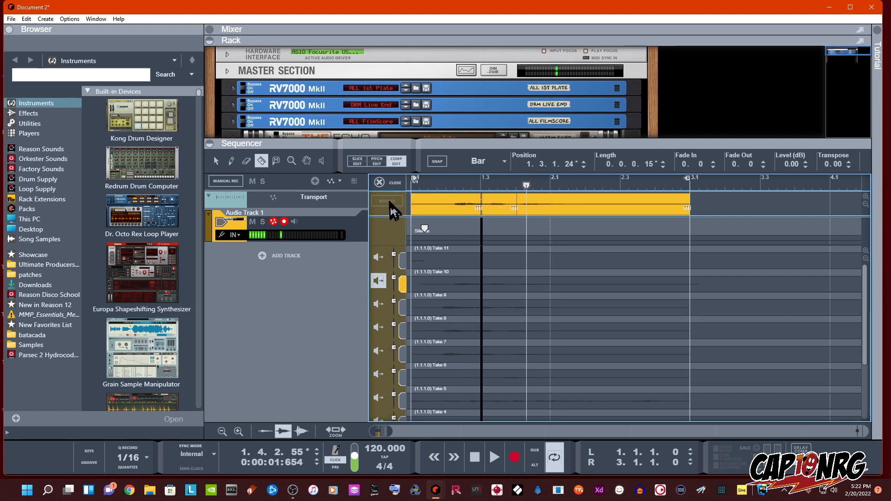
click(493, 458)
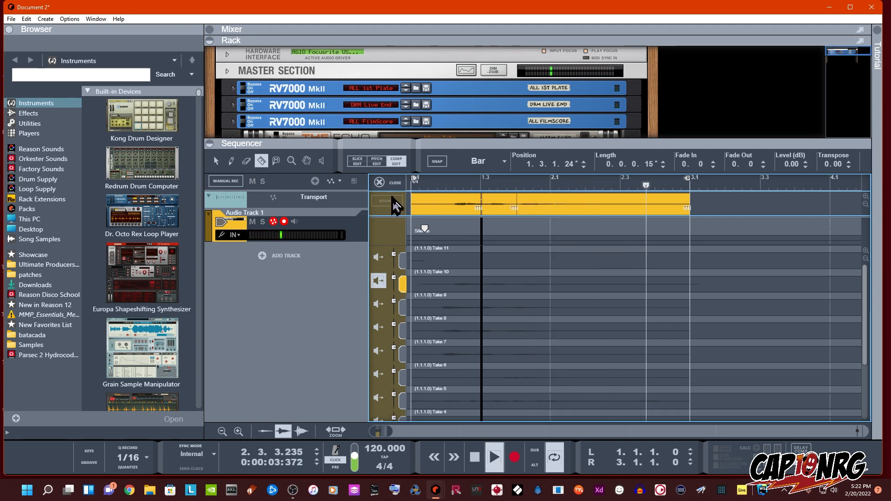
click(492, 457)
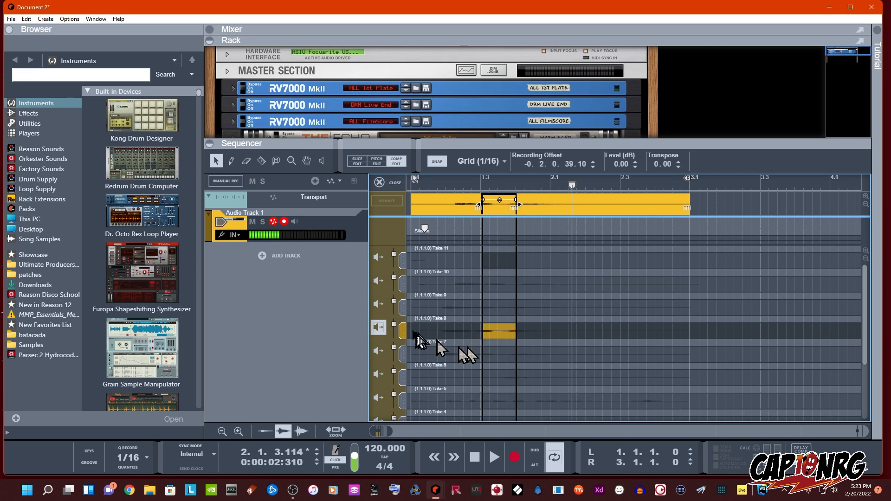
Use Take 7 for the short section after beat 1.3, boosting its level to 8.06 dB
click(378, 351)
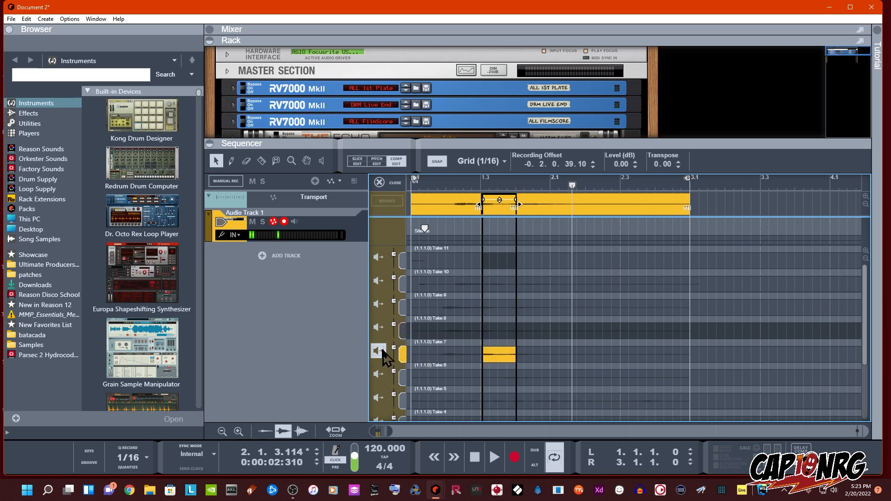
click(494, 457)
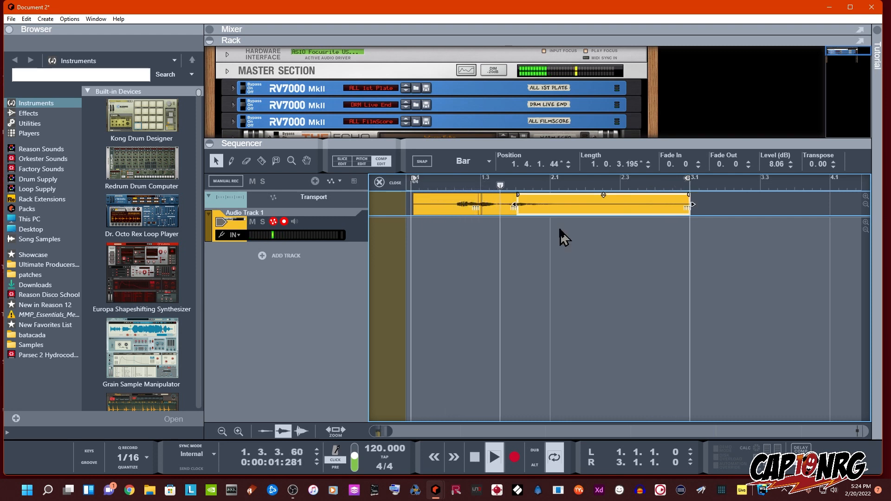
Leave Comp Edit and Bounce in Place the comped vocal onto a new track
click(492, 457)
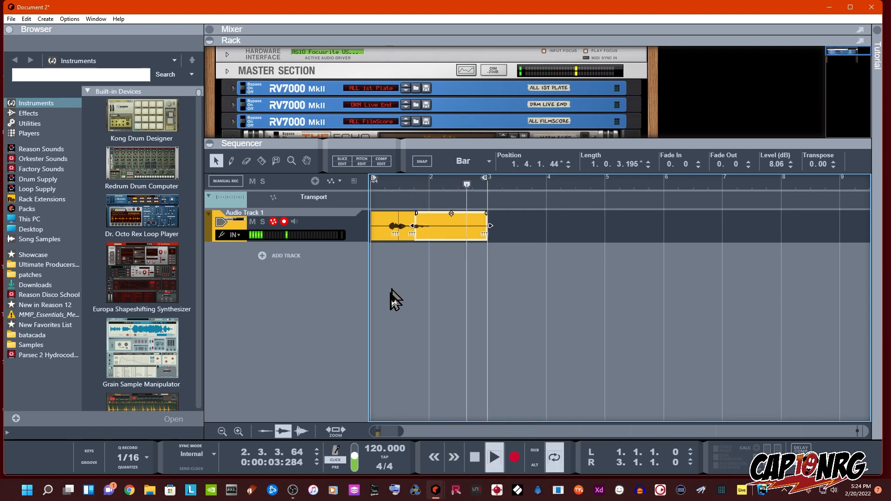
right_click(429, 226)
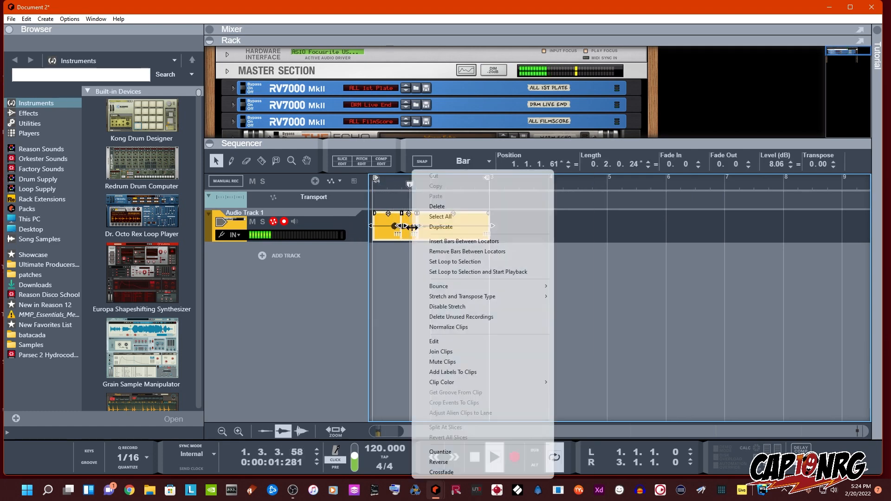
mouse_move(466, 352)
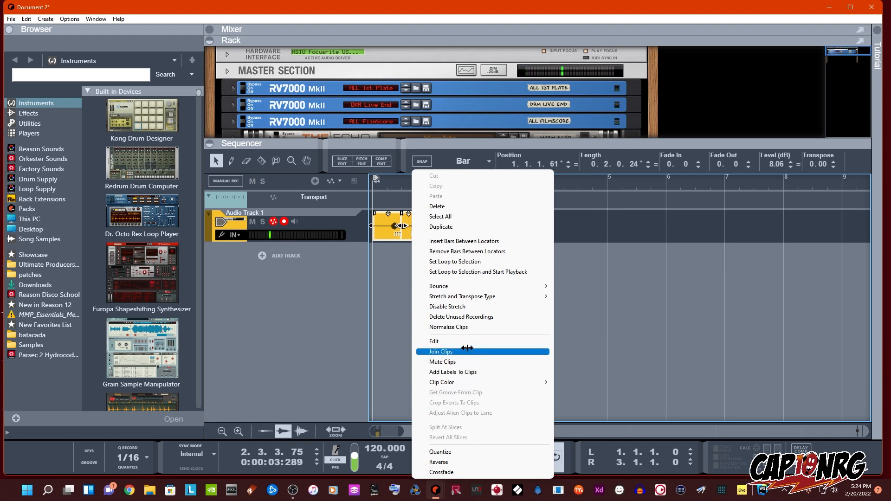
mouse_move(438, 286)
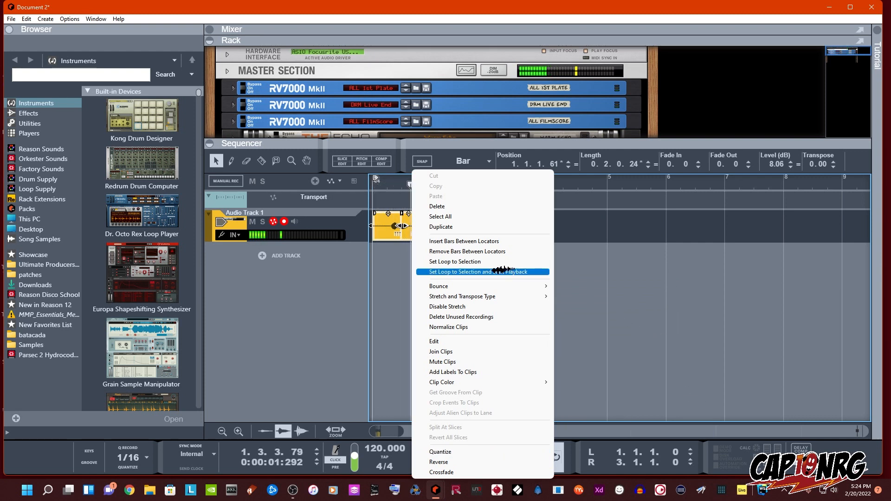
click(483, 272)
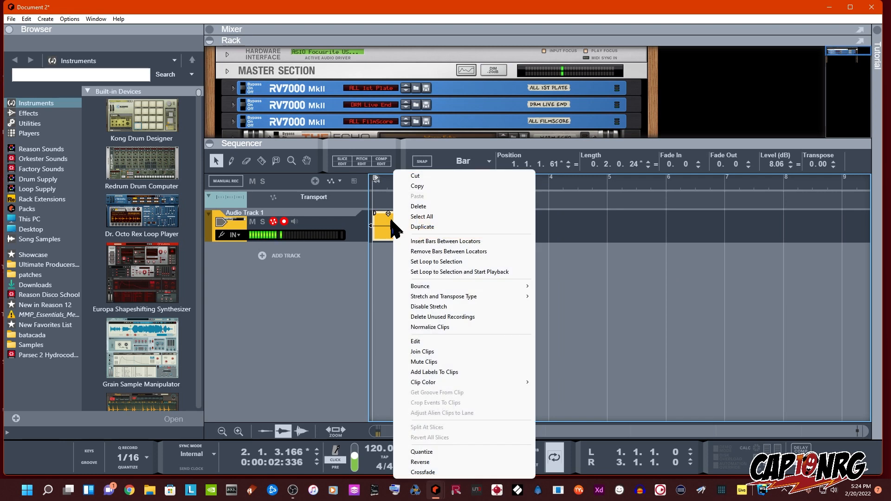
mouse_move(420, 286)
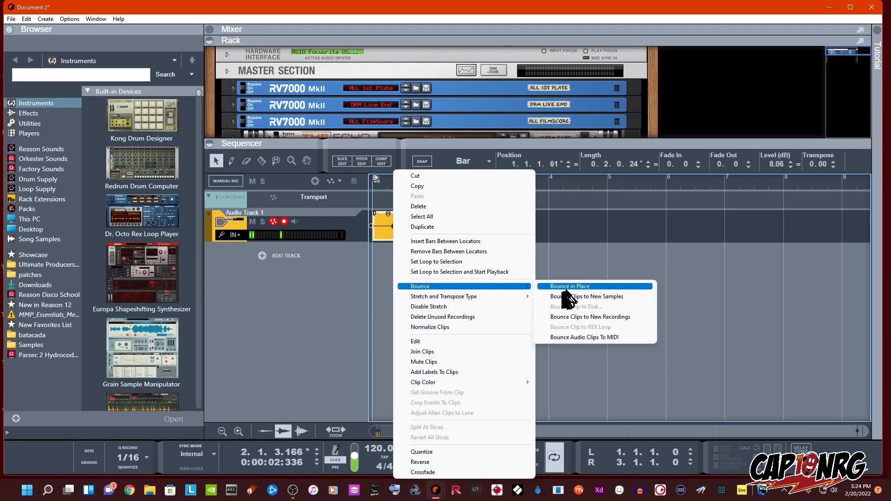
click(569, 286)
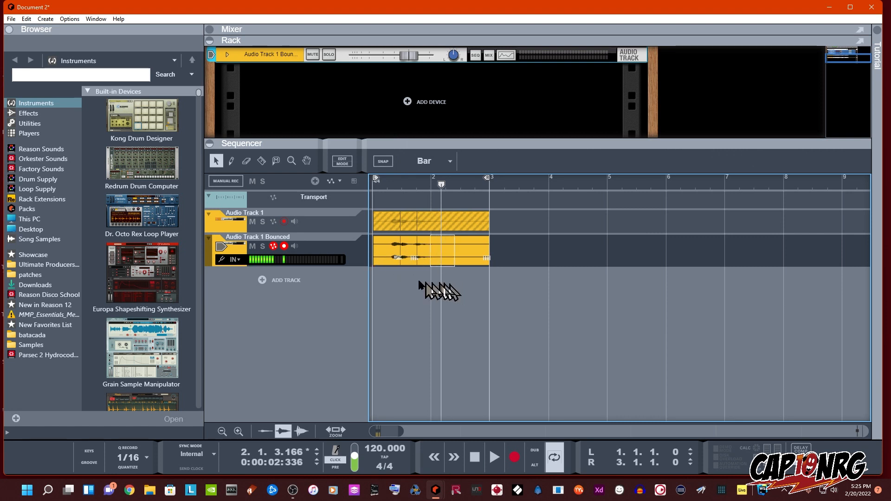
Disable Stretch on the bounced vocal clip
click(431, 250)
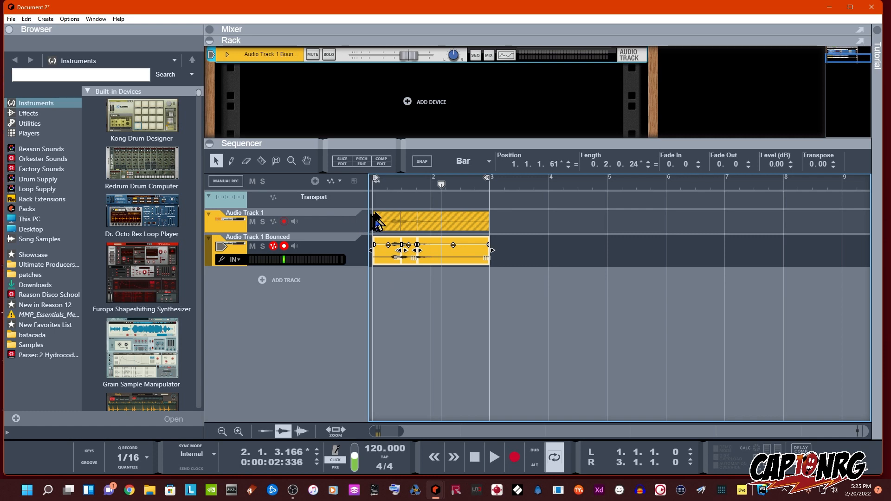
right_click(375, 222)
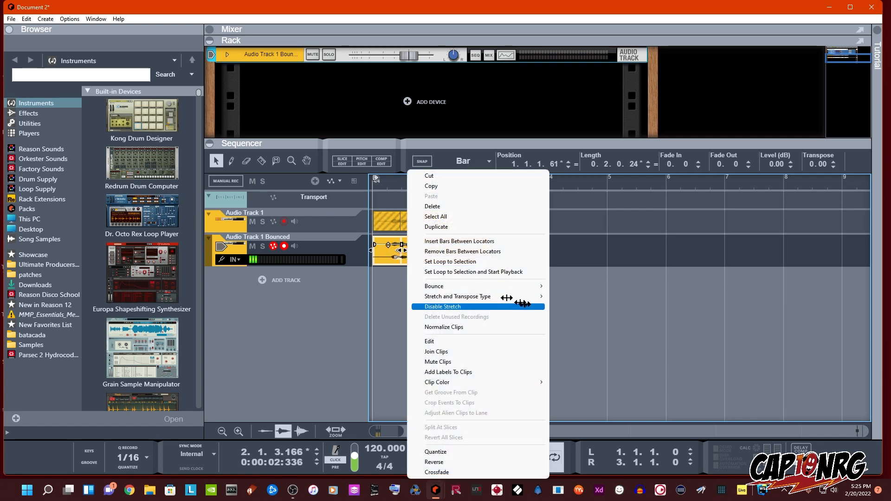
click(443, 307)
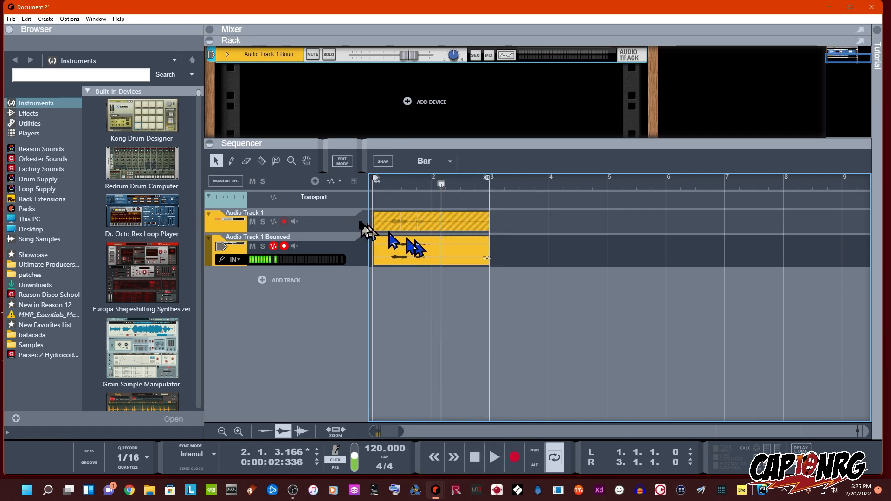
Play back the bounced vocal on Audio Track 1 Bounced from the start
click(429, 251)
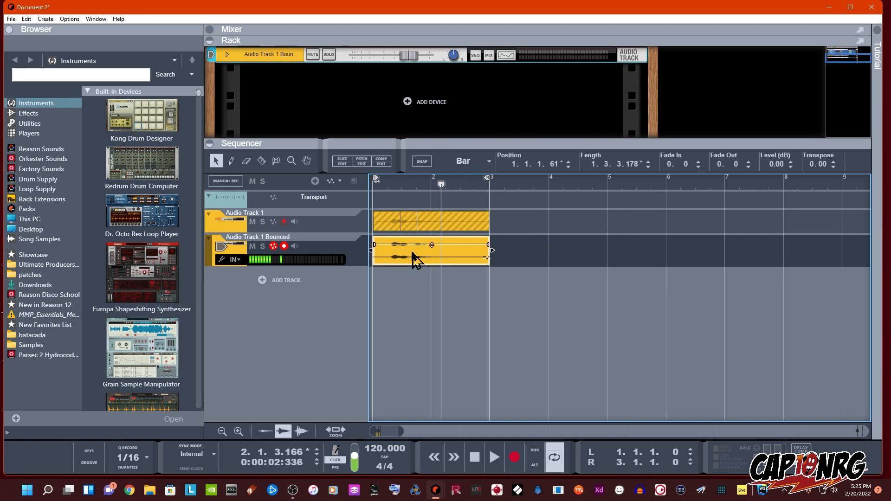
click(494, 457)
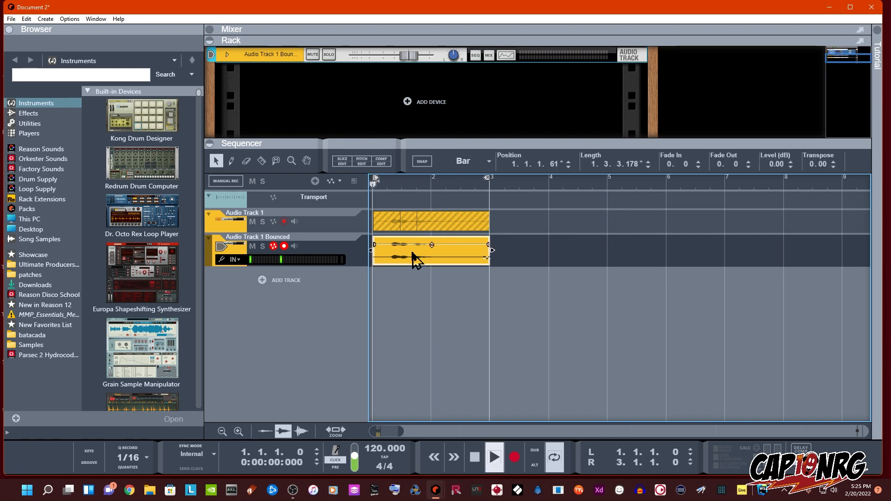
click(493, 457)
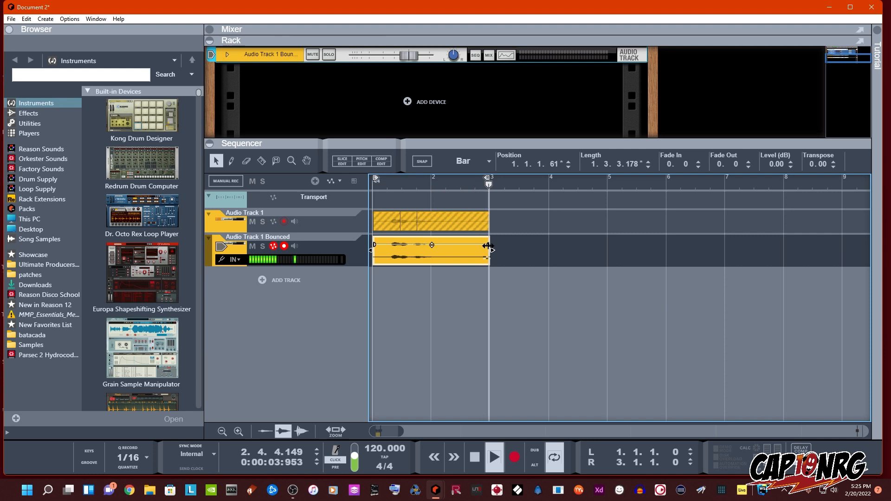
click(493, 456)
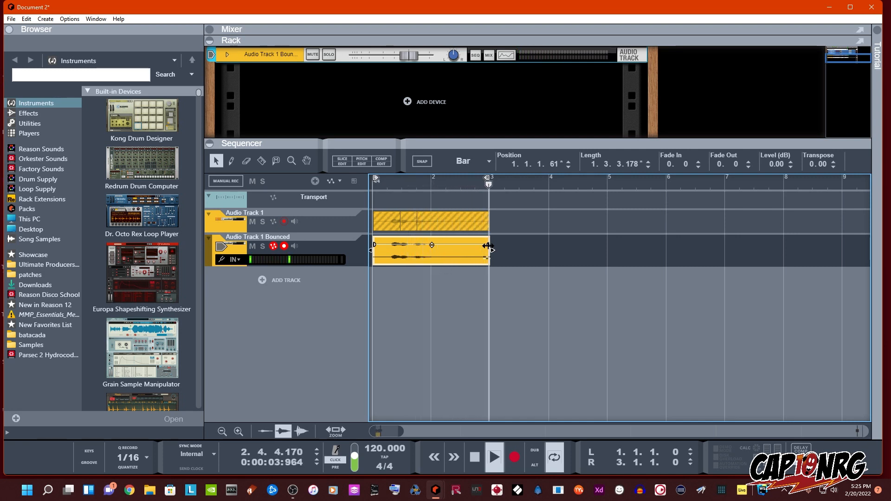
click(493, 457)
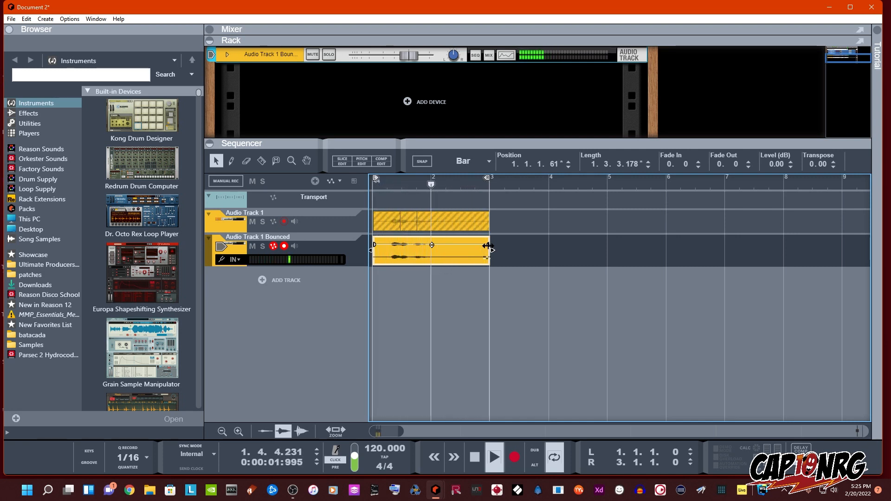
click(492, 458)
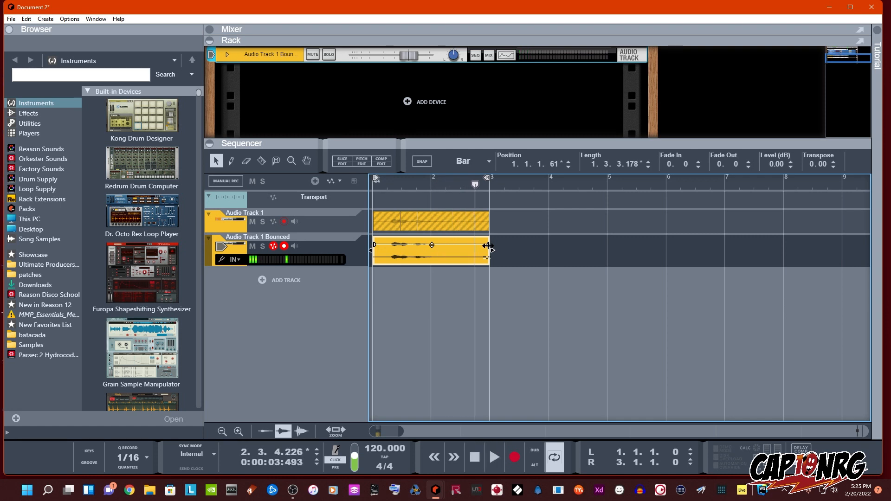